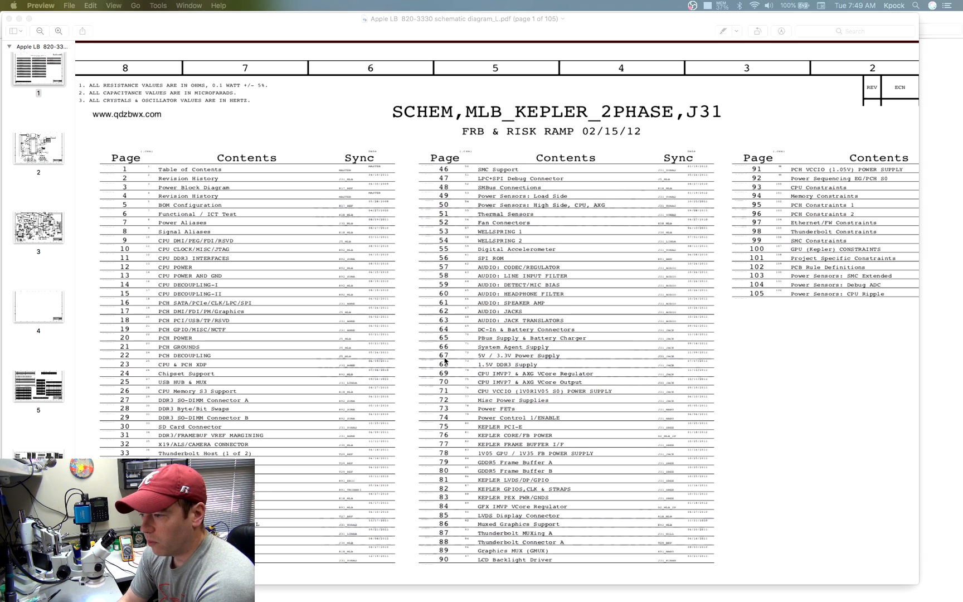
mouse_move(438, 360)
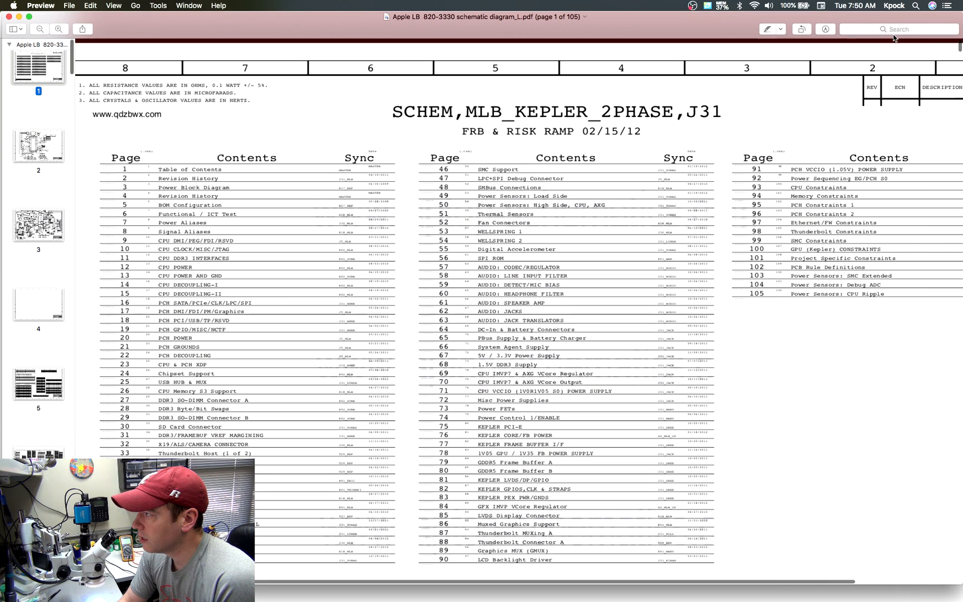
Step: Search the schematic for 'backlight', review the seven matching pages, and close the search
click(896, 29)
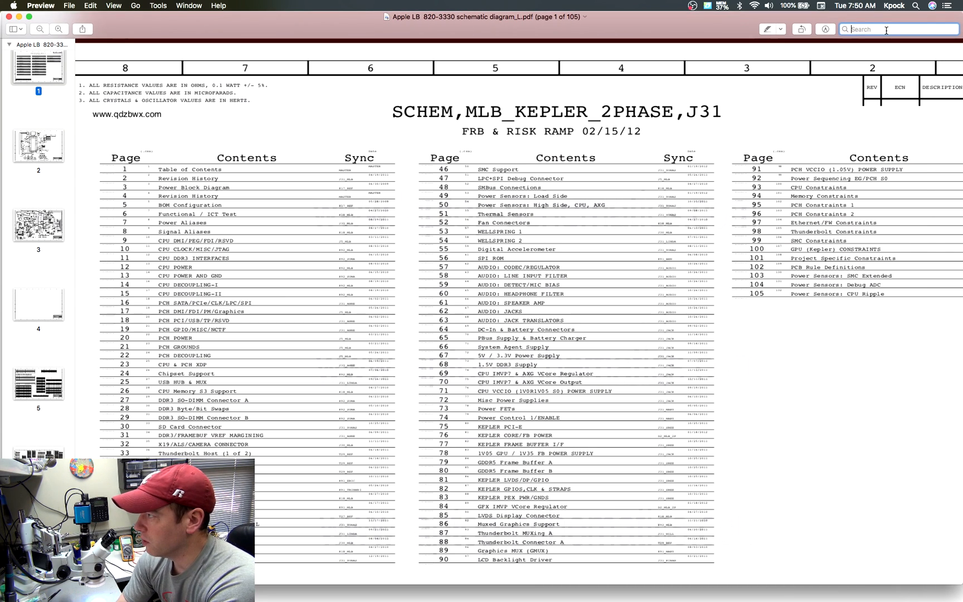
text(backlight)
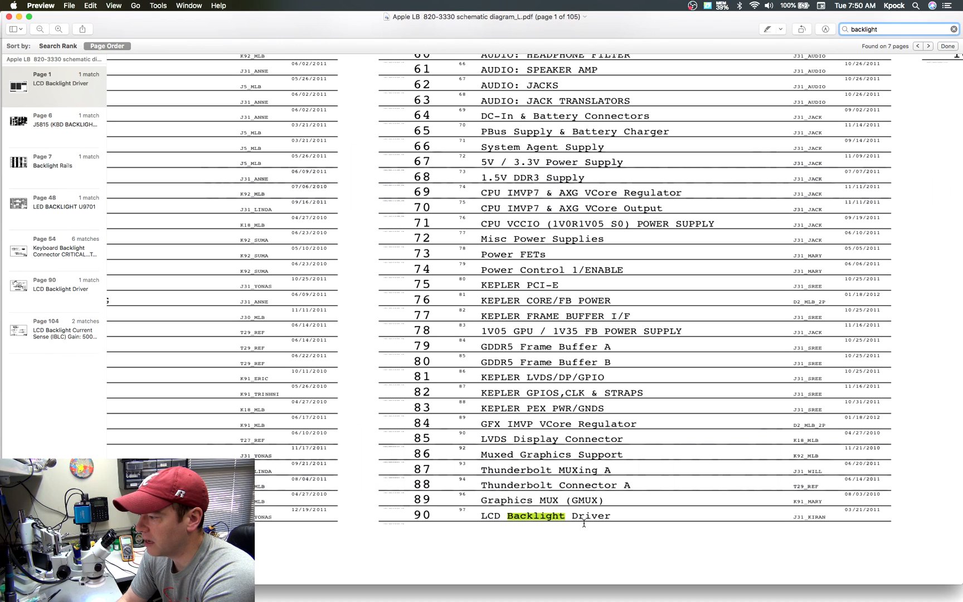
mouse_move(584, 524)
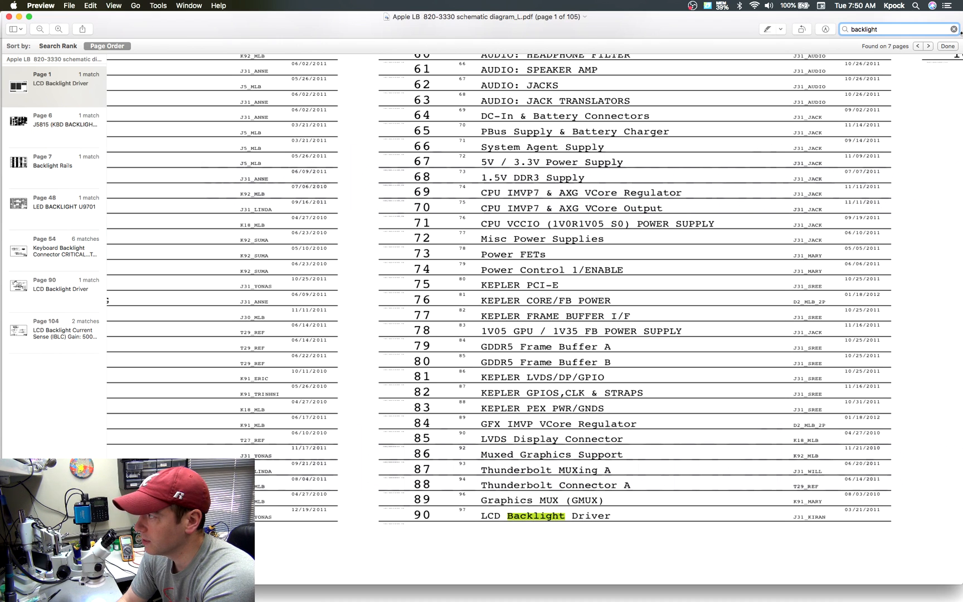
click(947, 45)
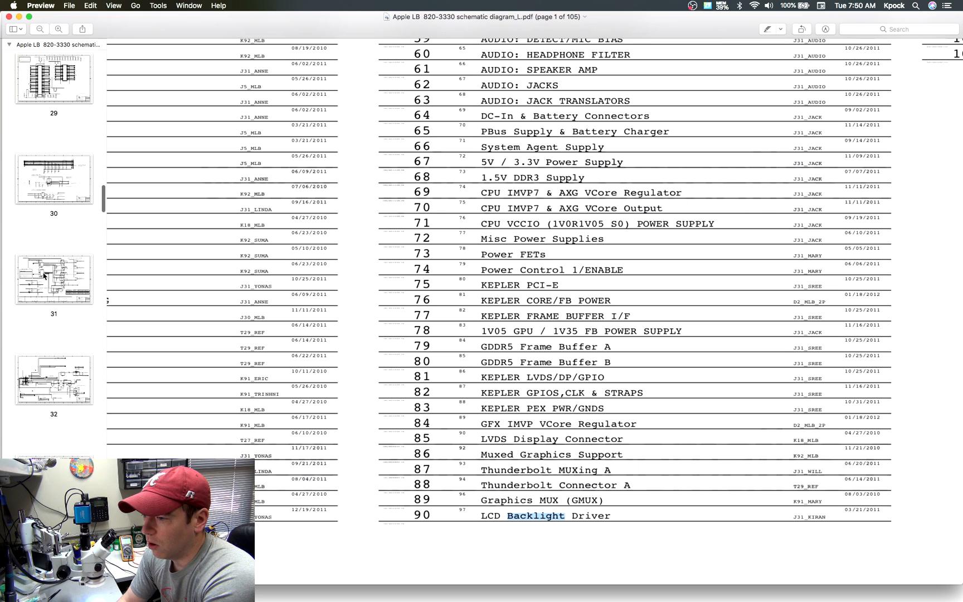
Step: Scroll the thumbnail sidebar down toward page 90, the LCD backlight driver circuit
scroll(down, 3)
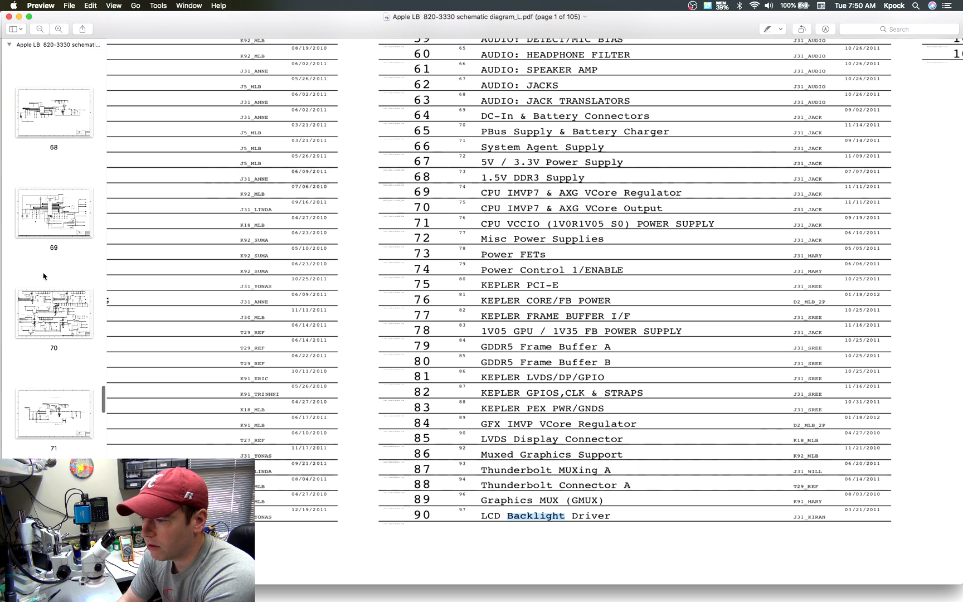
scroll(down, 3)
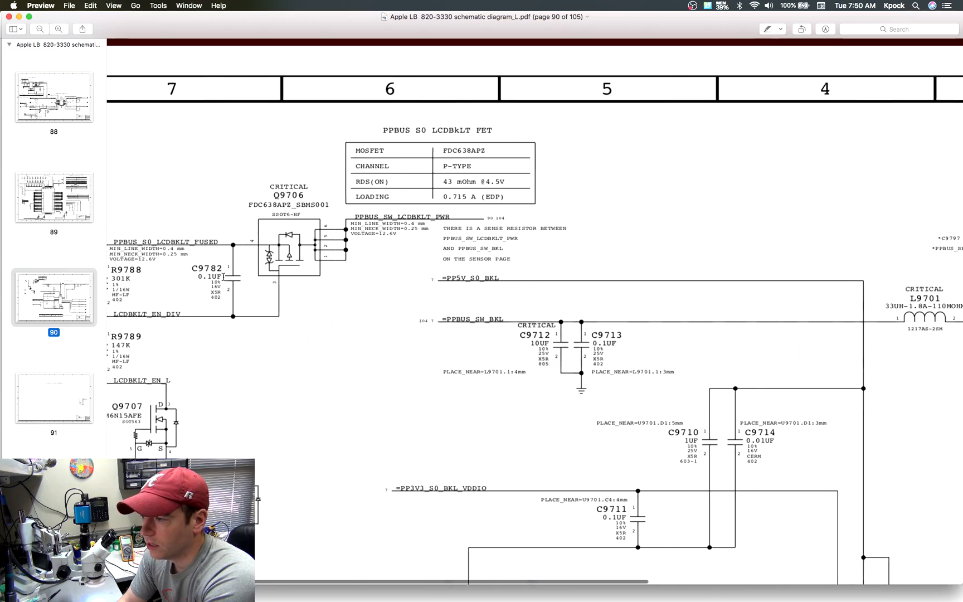
scroll(down, 3)
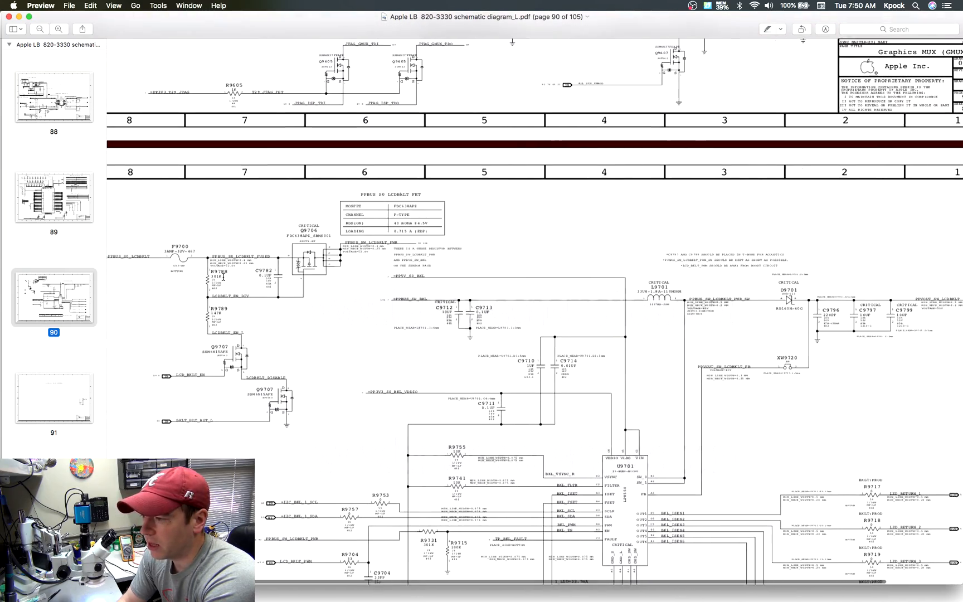
scroll(down, 3)
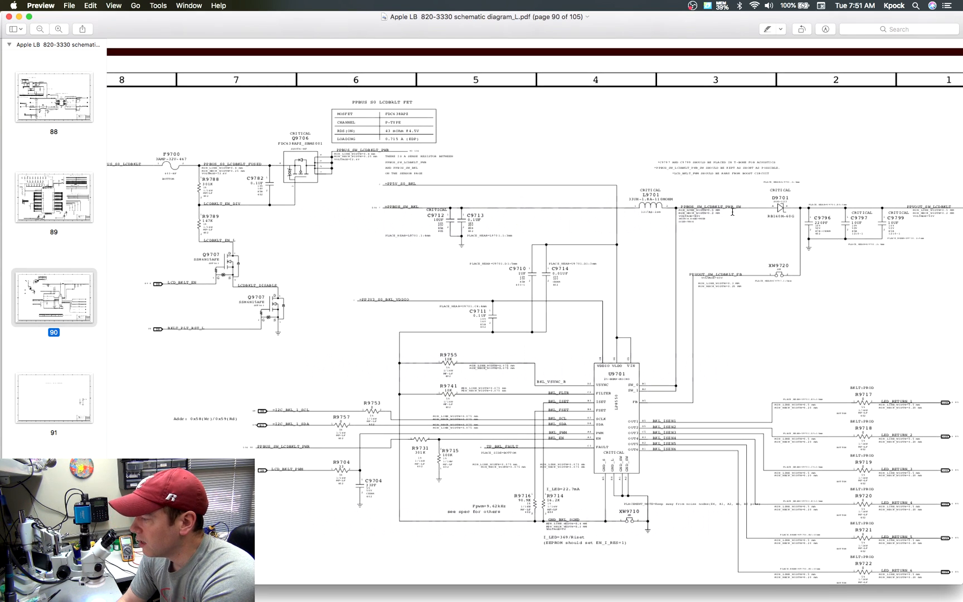
mouse_move(670, 383)
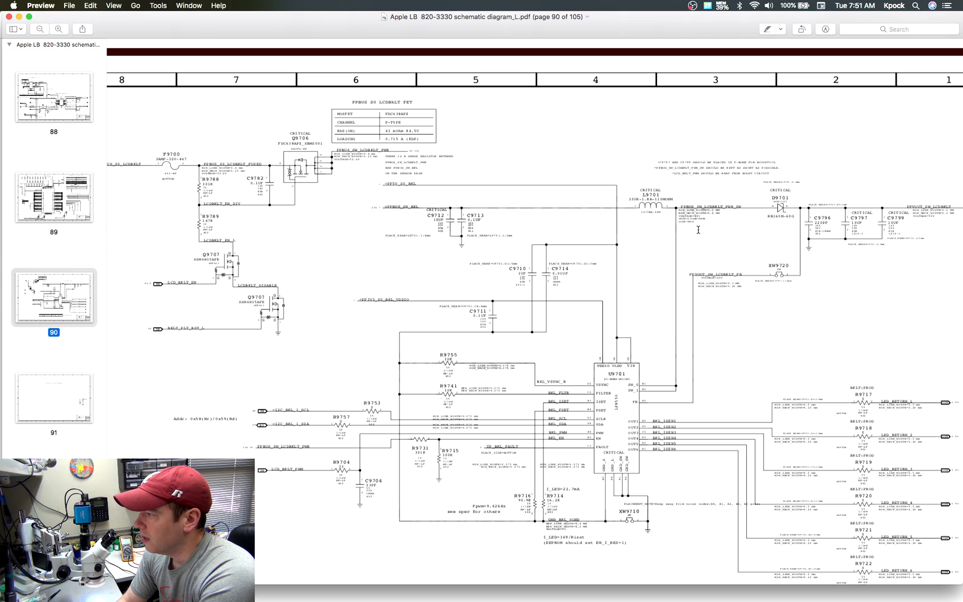
mouse_move(804, 270)
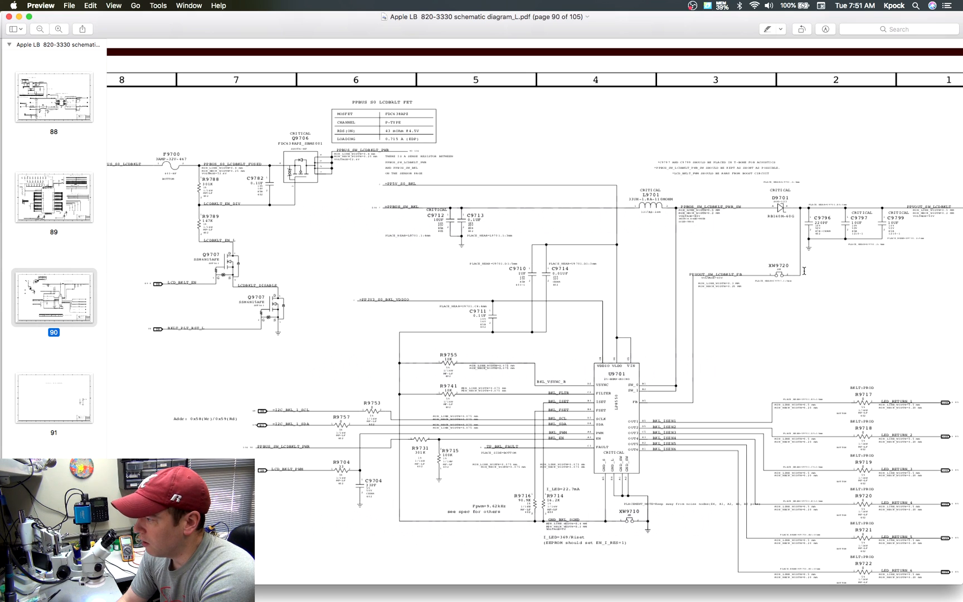
mouse_move(653, 403)
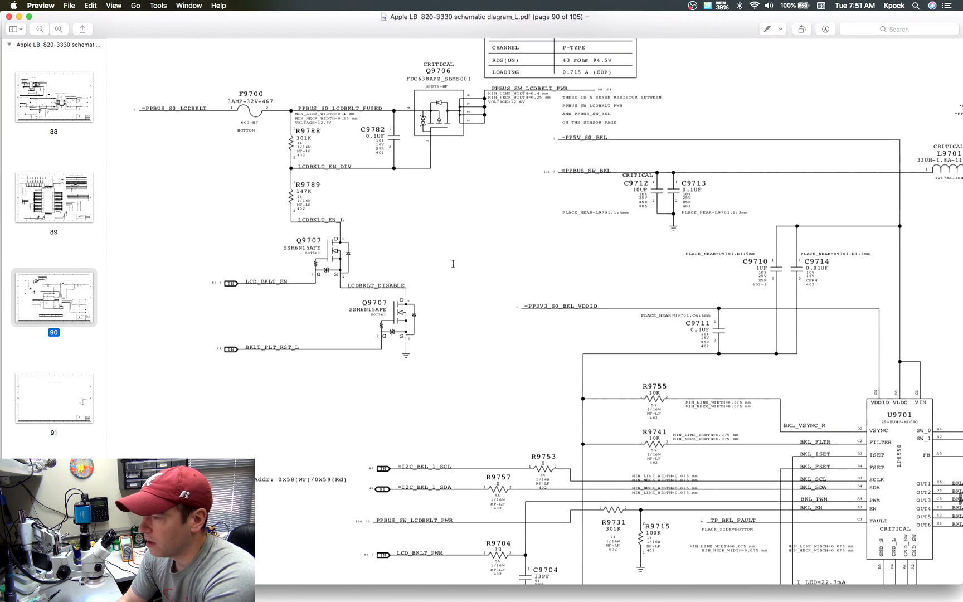
mouse_move(241, 92)
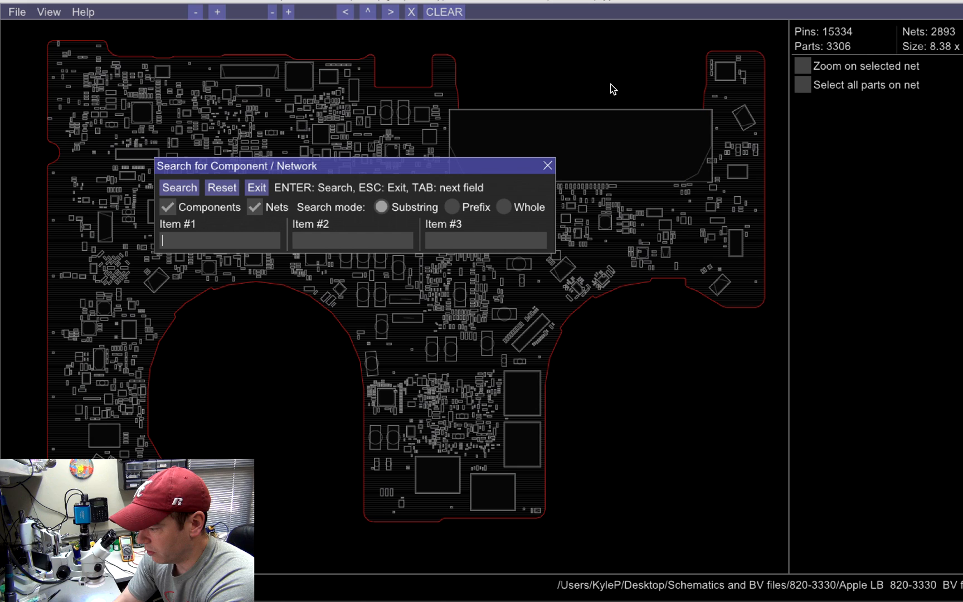
Step: Search for component 'f97' to highlight fuse F9700 on the 820-3330 board layout
text(f97)
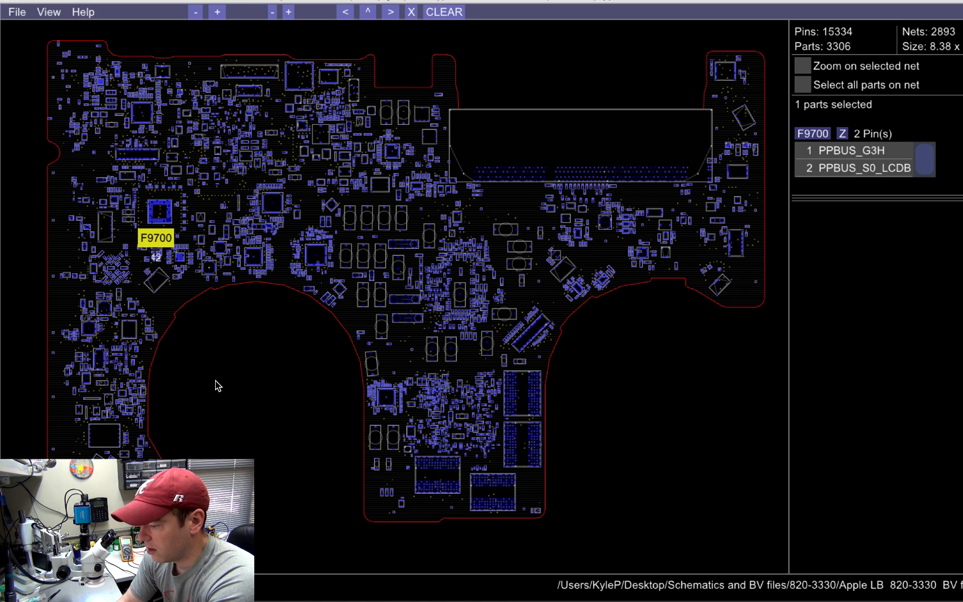
mouse_move(159, 268)
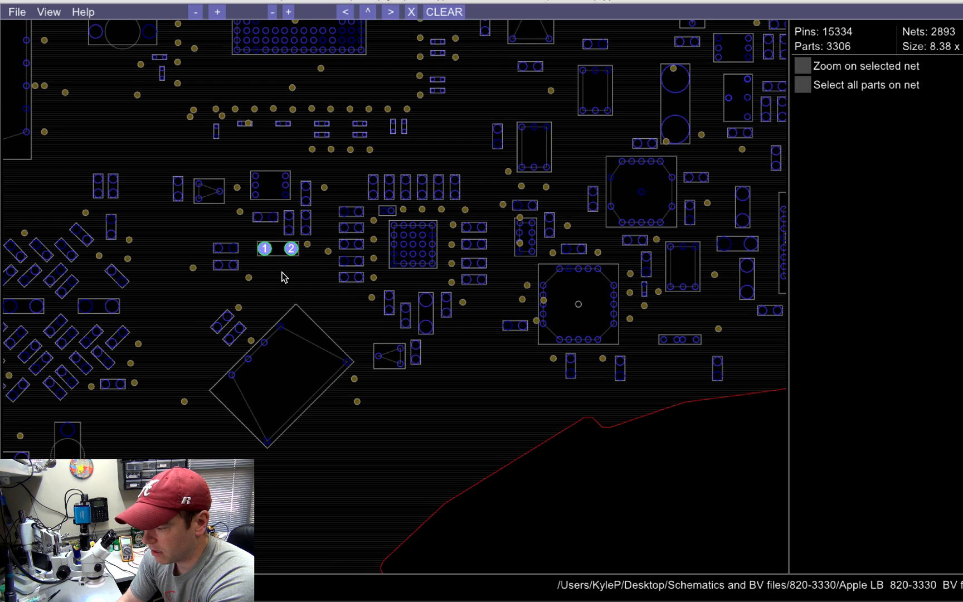
mouse_move(279, 326)
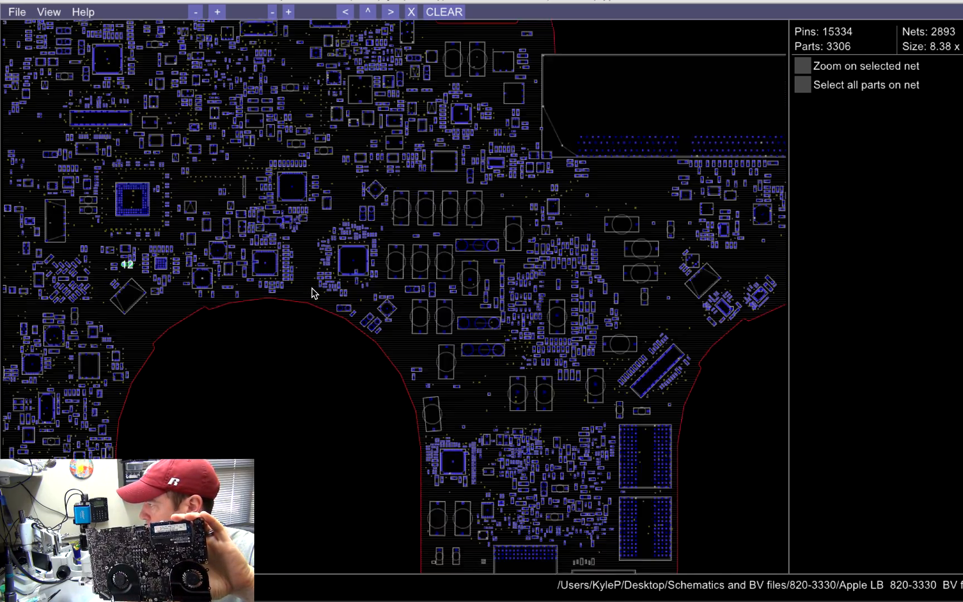
click(195, 11)
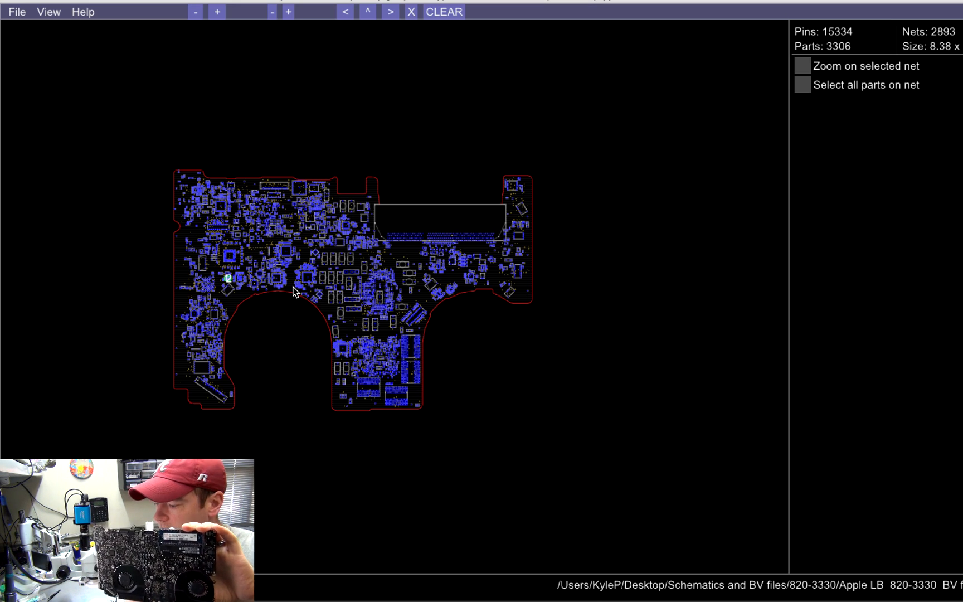
mouse_move(227, 281)
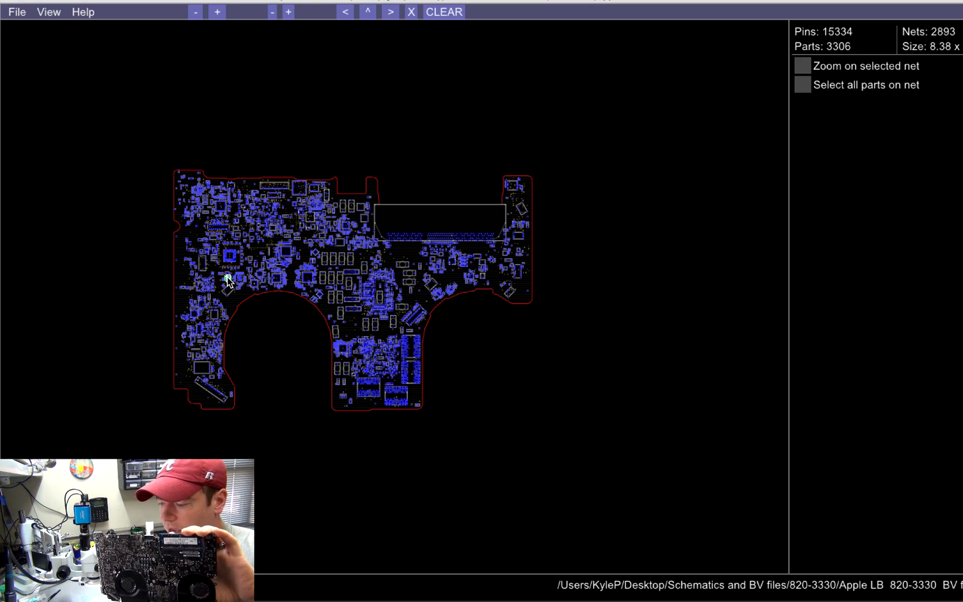
mouse_move(227, 280)
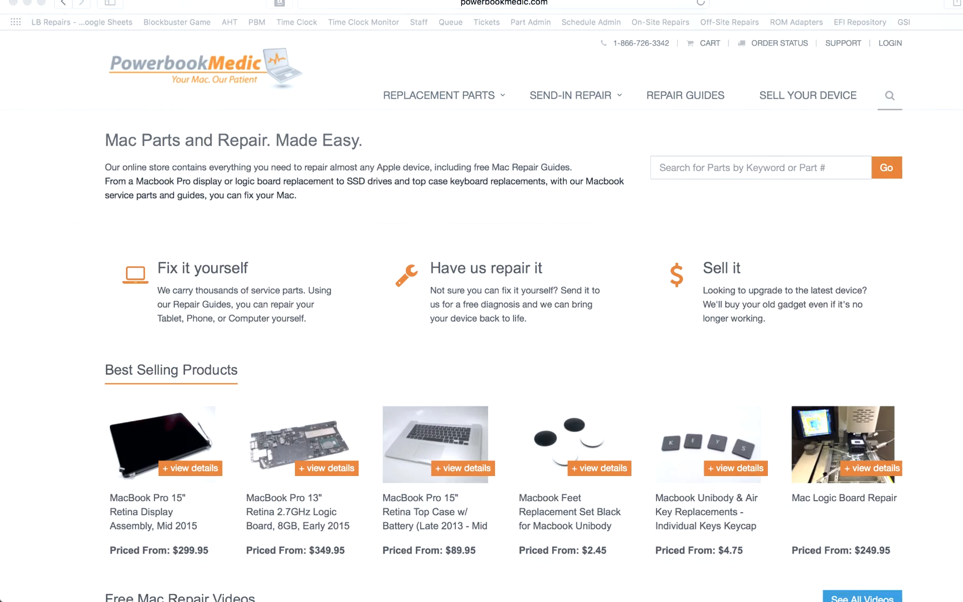
mouse_move(336, 279)
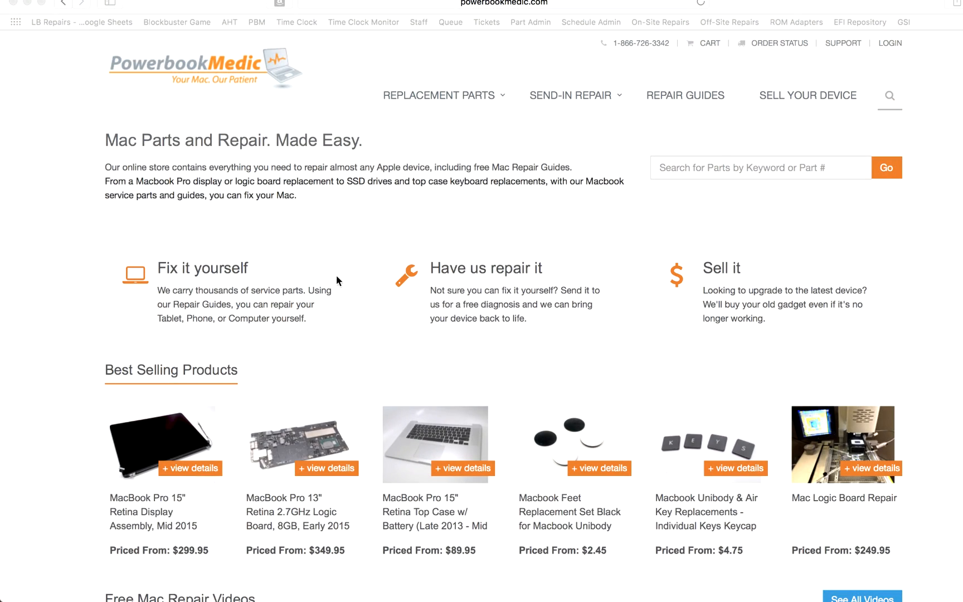
Step: Open the Macbook Logic Board Repair page under send-in repairs and scroll to its price tables
click(571, 95)
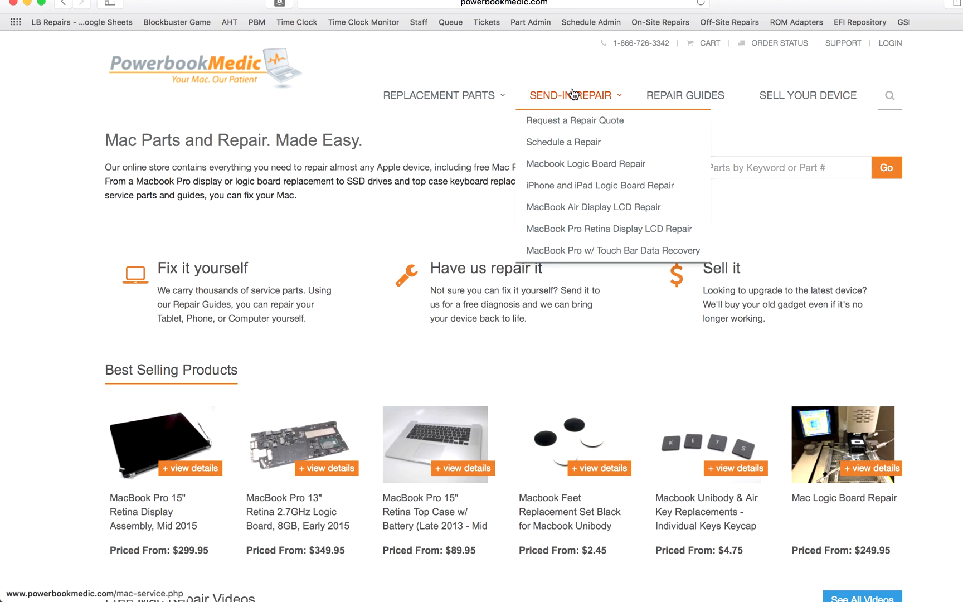
mouse_move(581, 114)
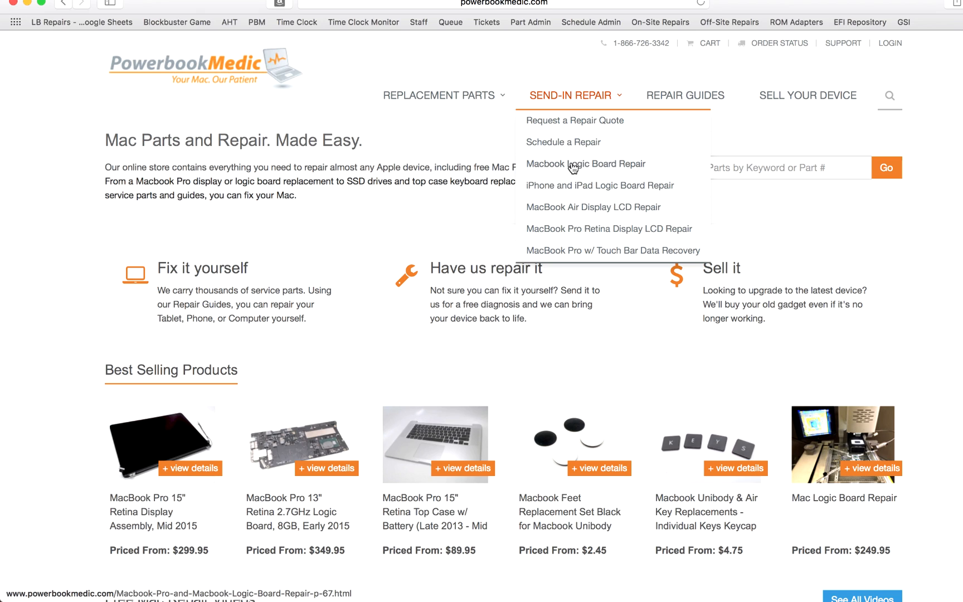
click(584, 164)
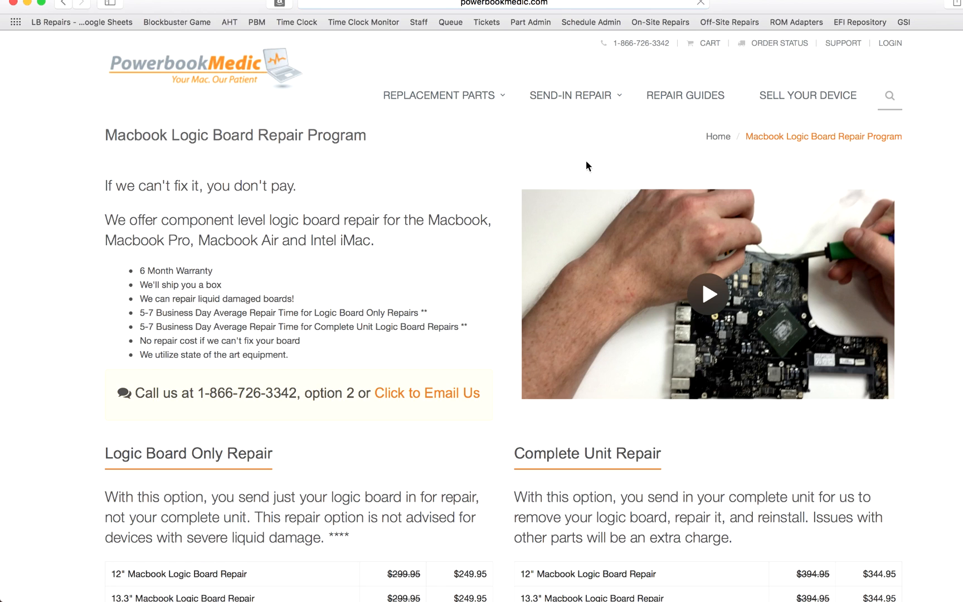
mouse_move(396, 226)
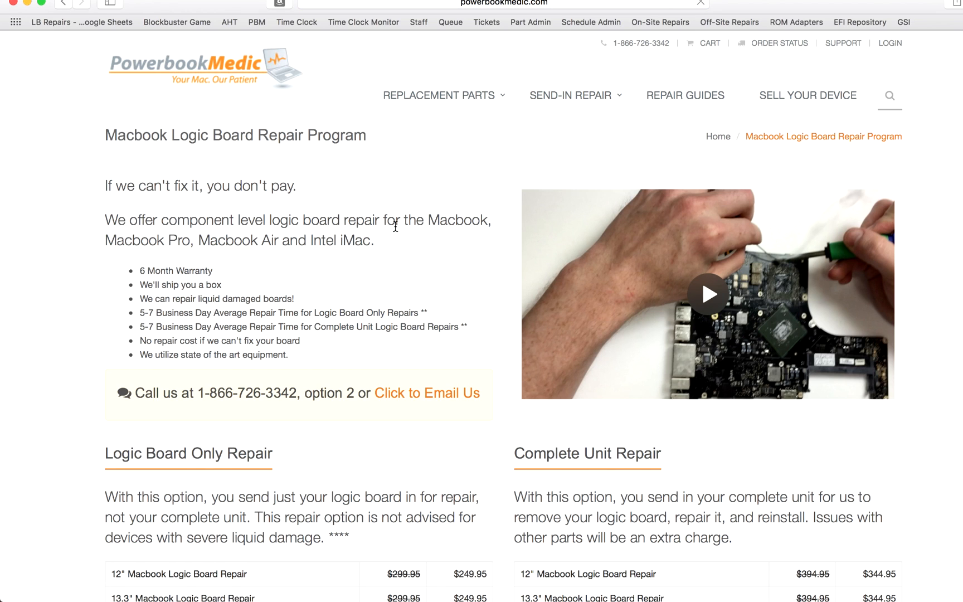
scroll(down, 3)
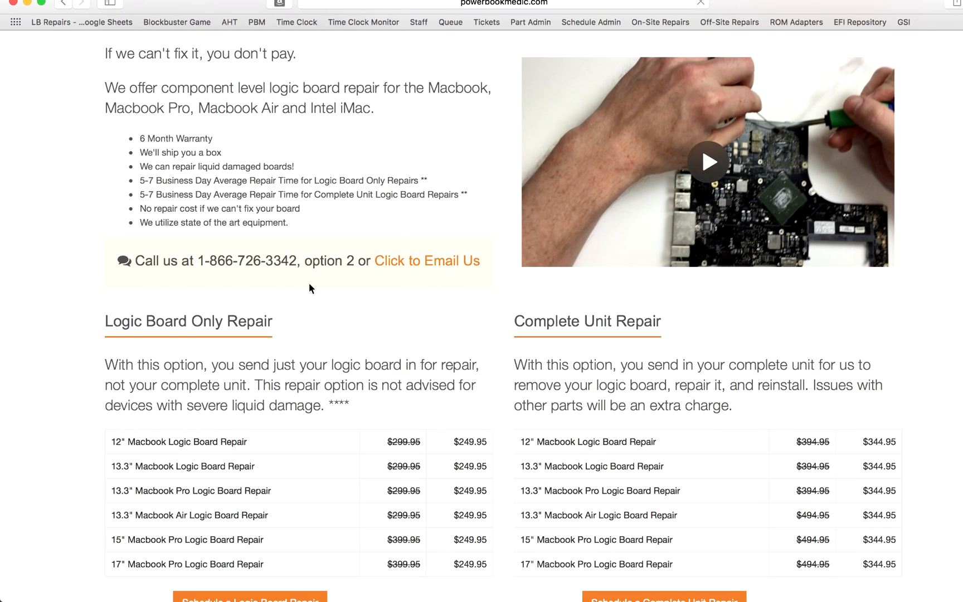
scroll(down, 3)
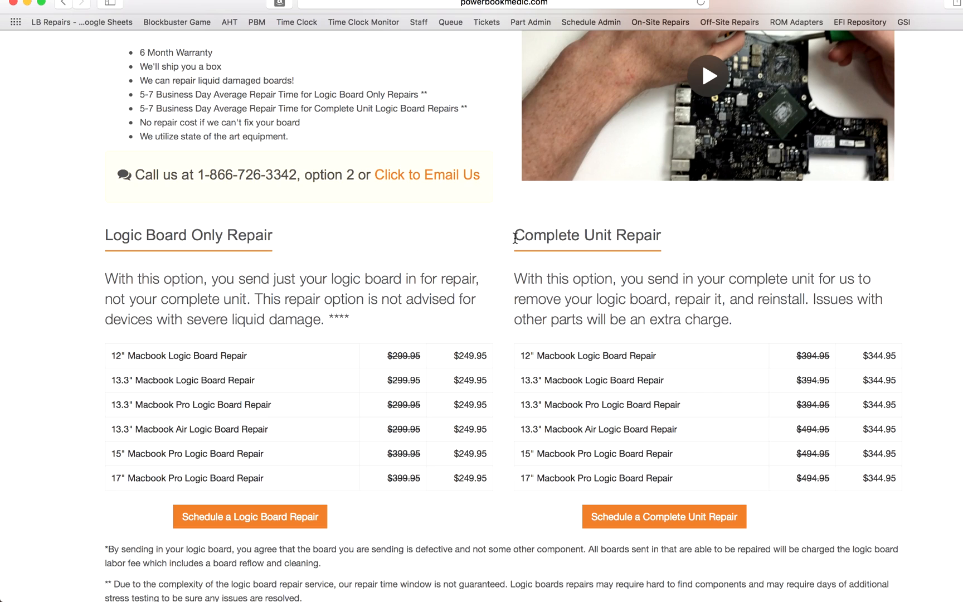
scroll(down, 3)
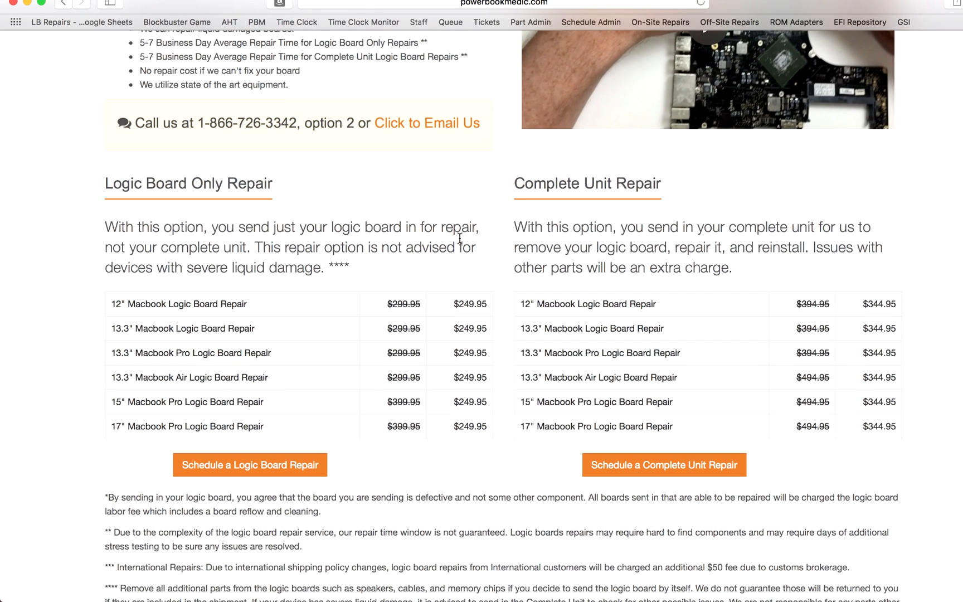
mouse_move(231, 220)
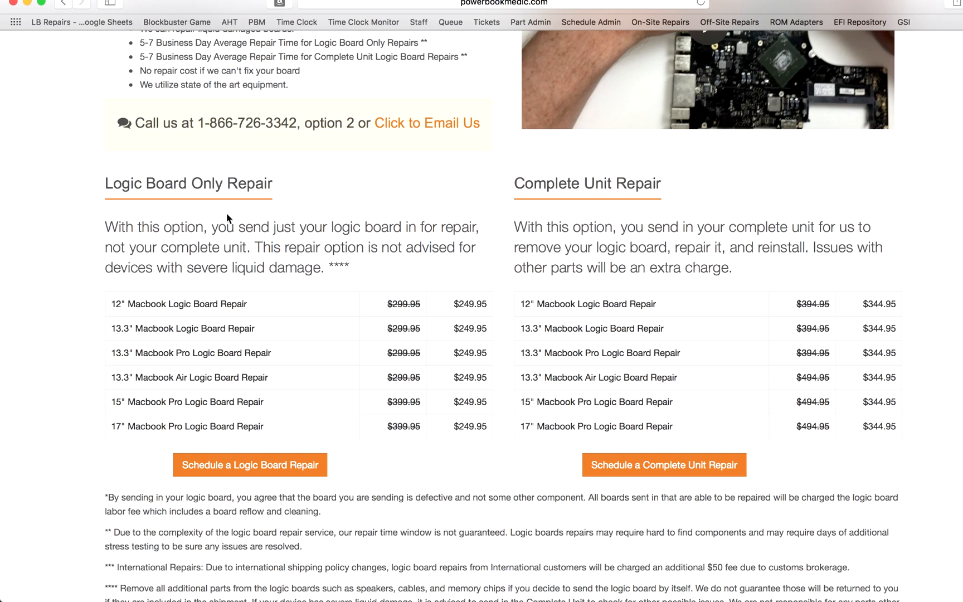
mouse_move(390, 229)
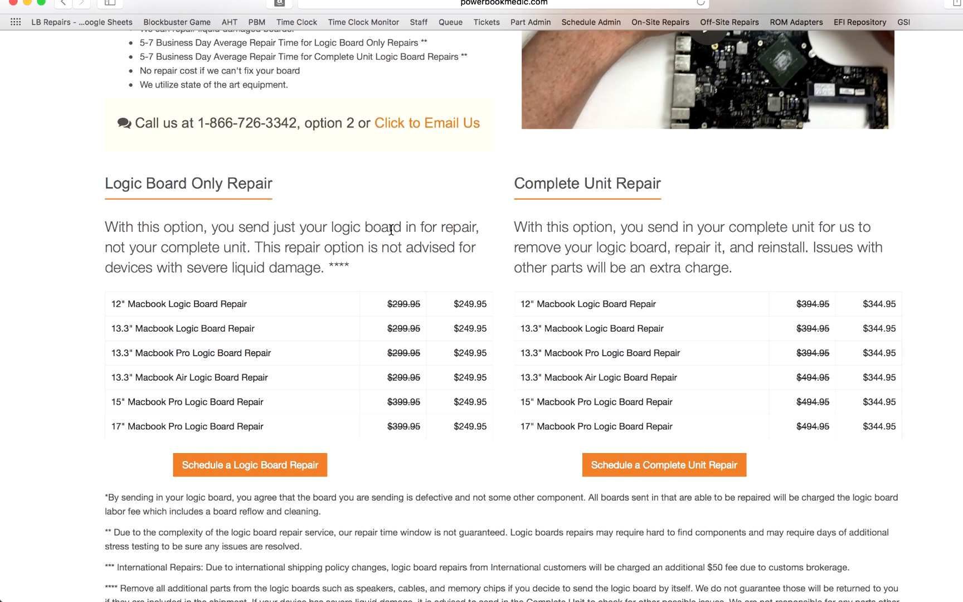
mouse_move(498, 292)
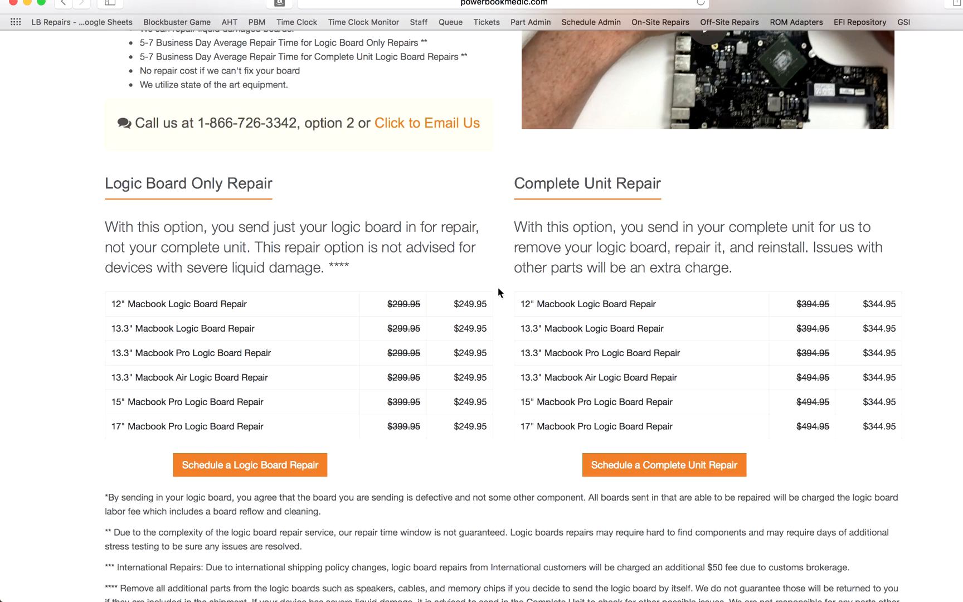
mouse_move(485, 314)
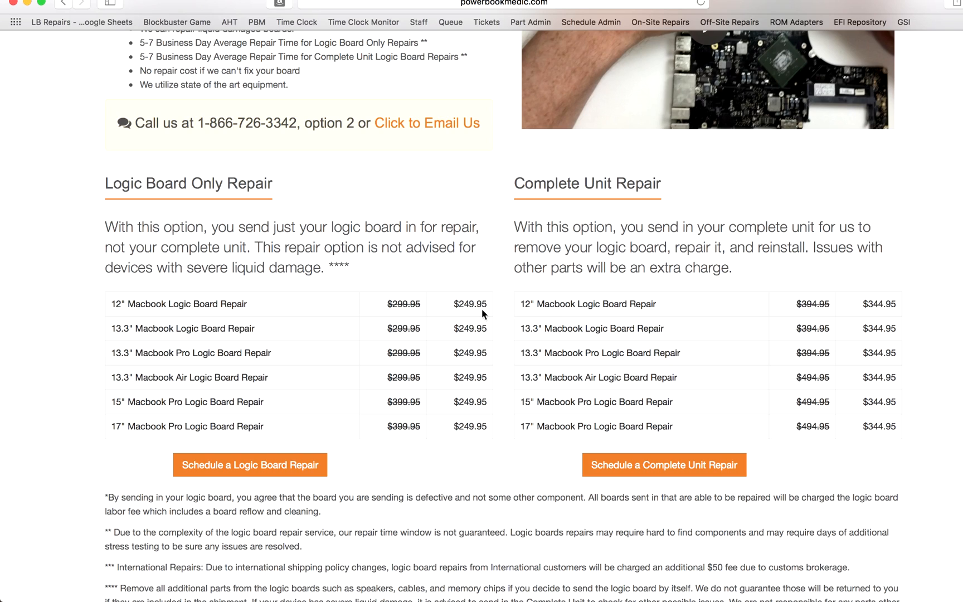
mouse_move(481, 309)
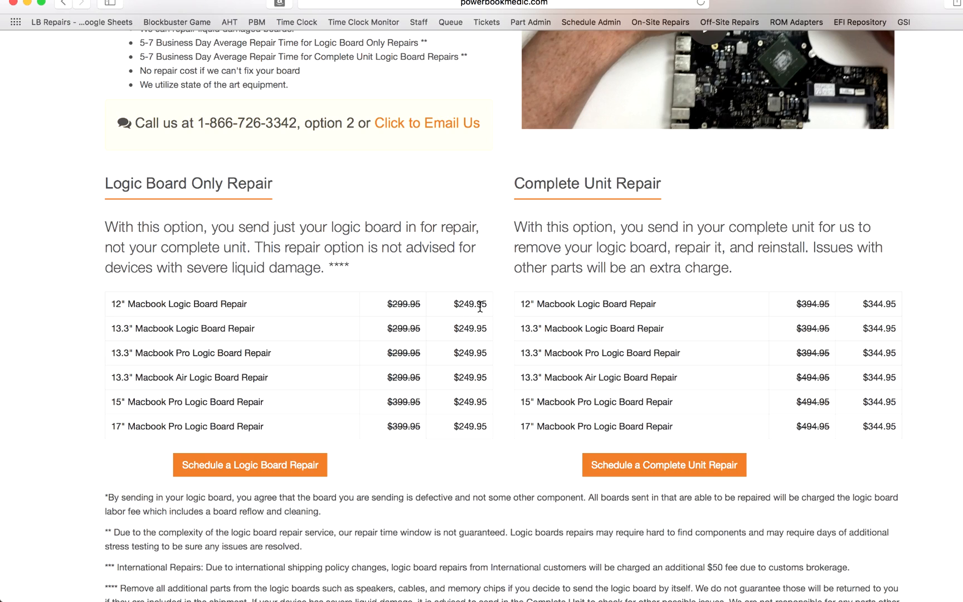
mouse_move(571, 220)
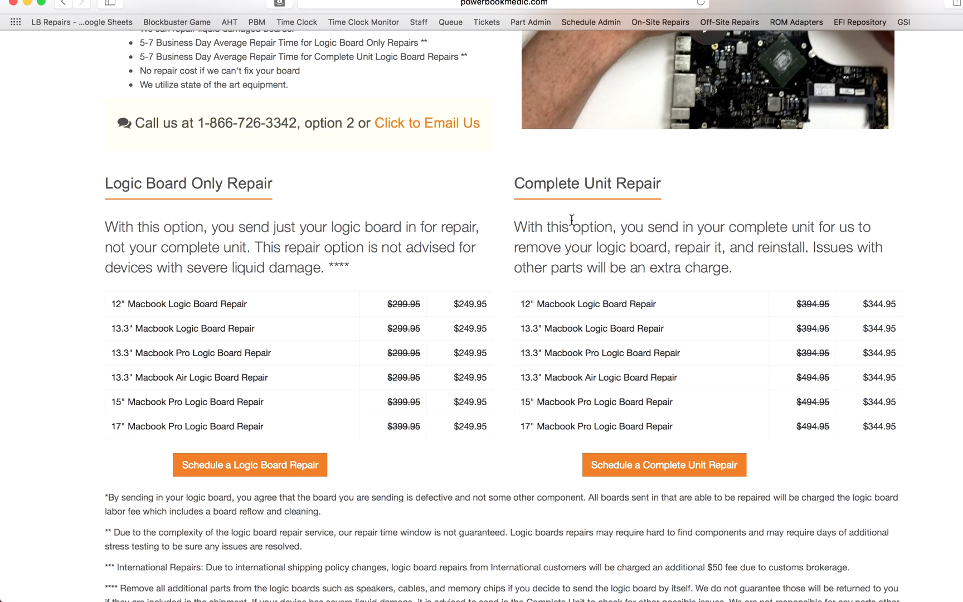
mouse_move(641, 196)
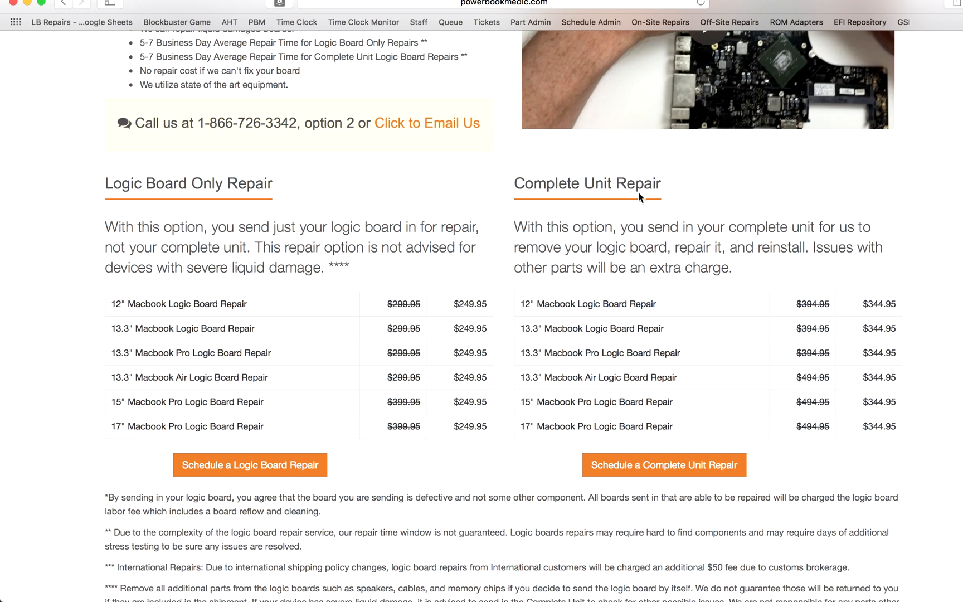
mouse_move(652, 222)
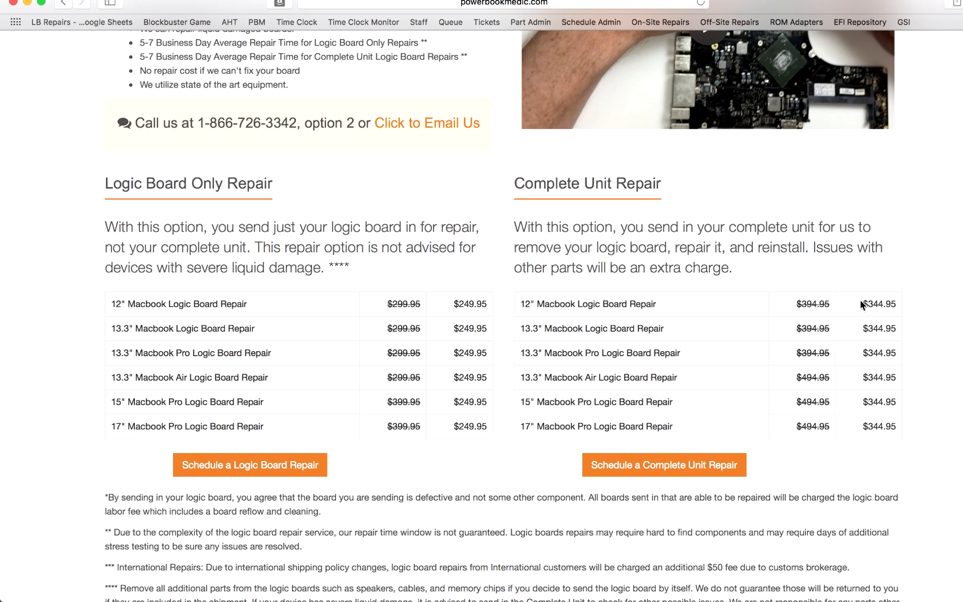
mouse_move(897, 314)
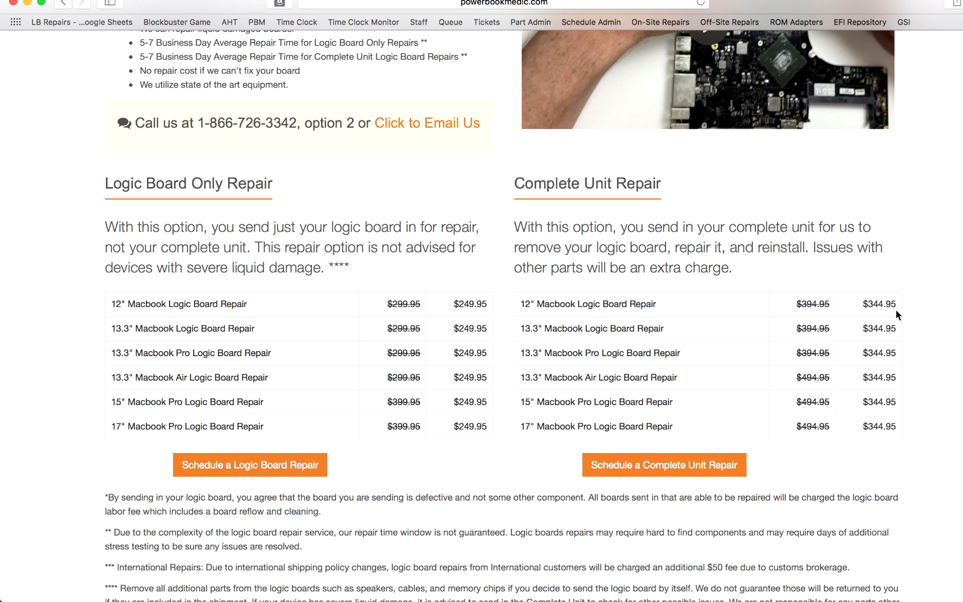
mouse_move(889, 314)
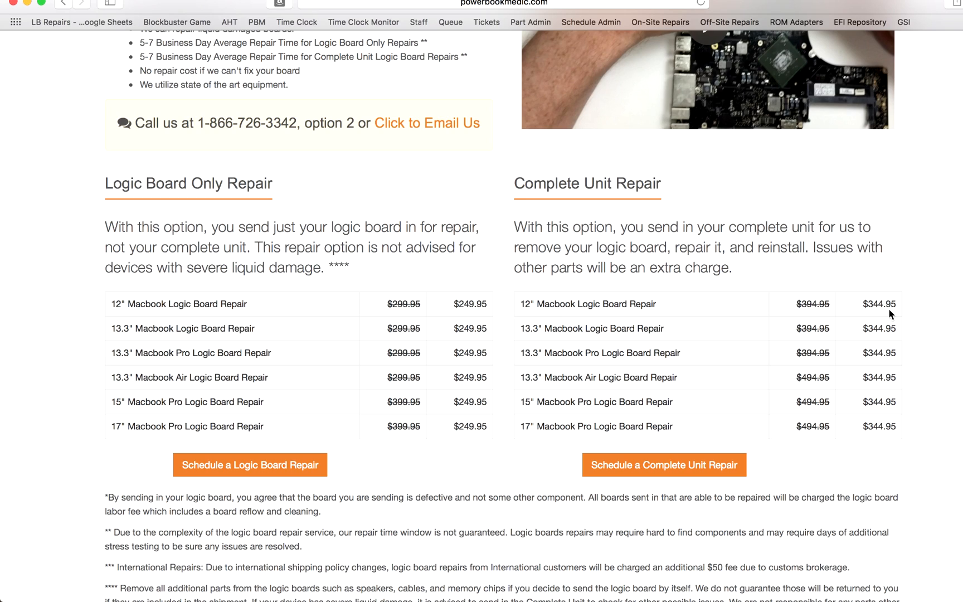
mouse_move(576, 253)
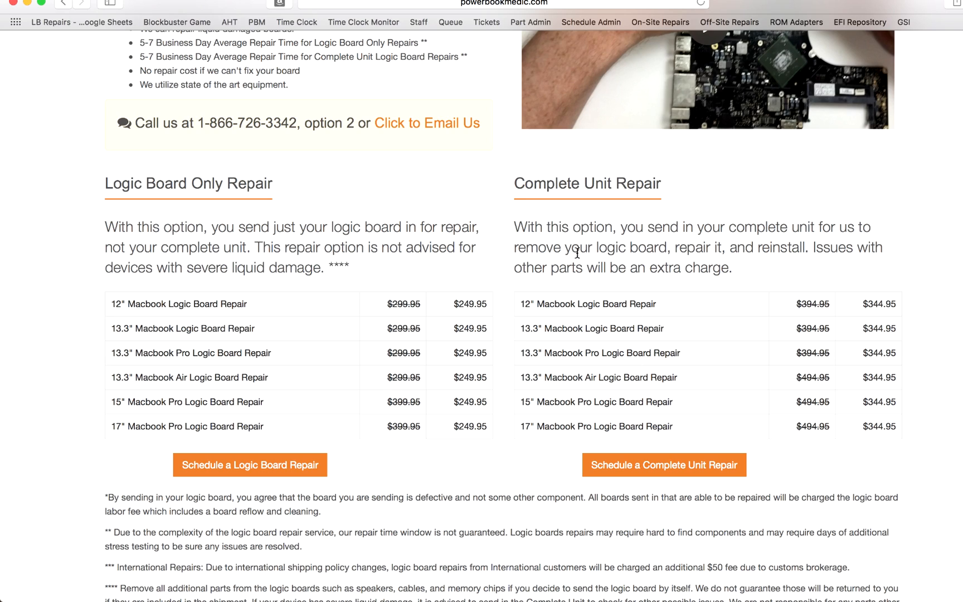
mouse_move(662, 179)
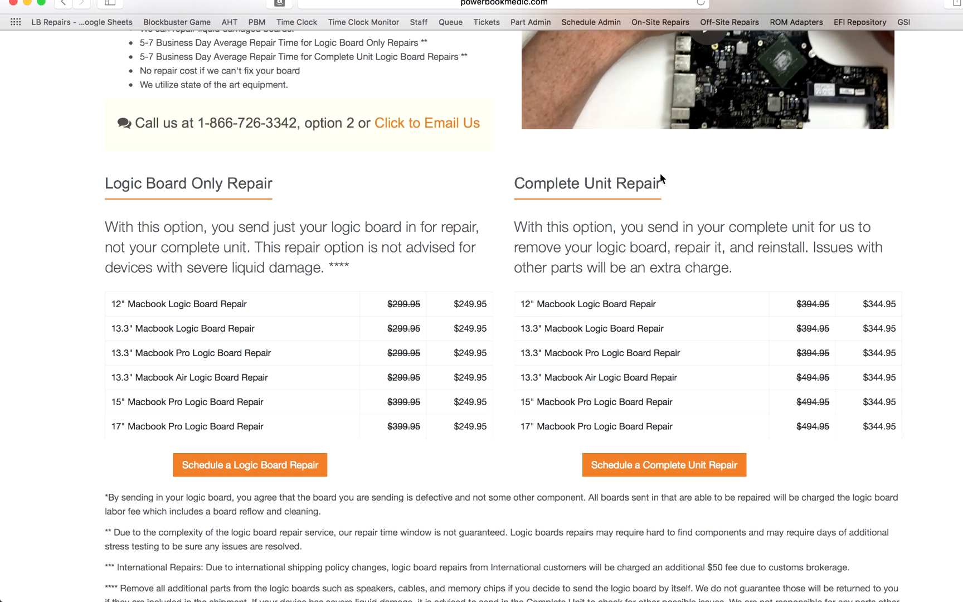
mouse_move(681, 192)
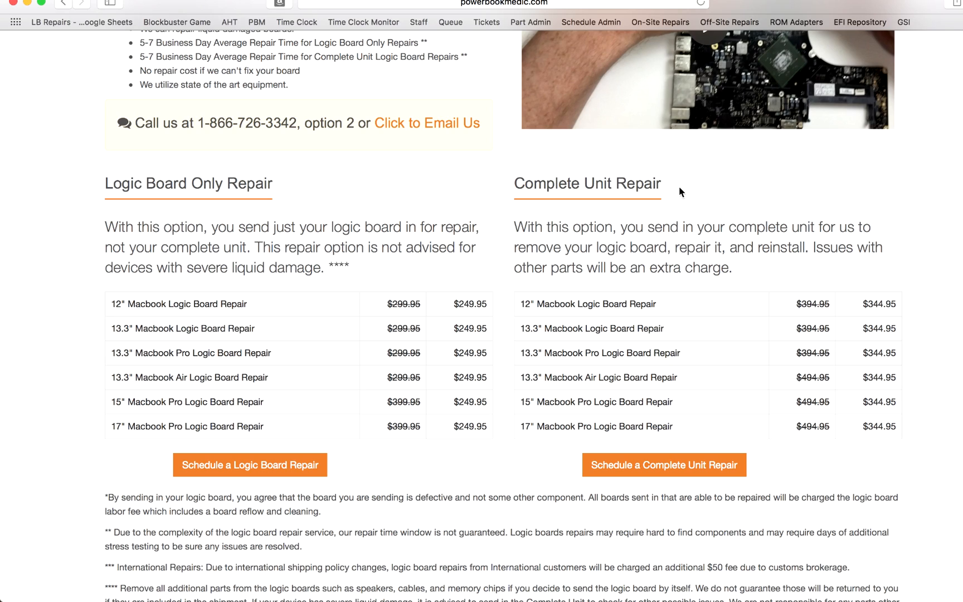
mouse_move(594, 230)
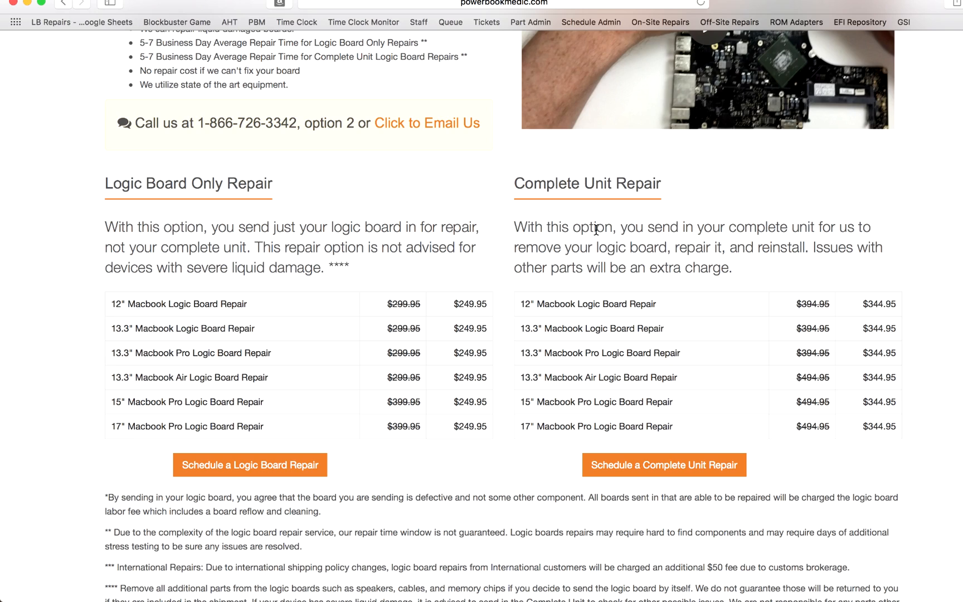
mouse_move(676, 247)
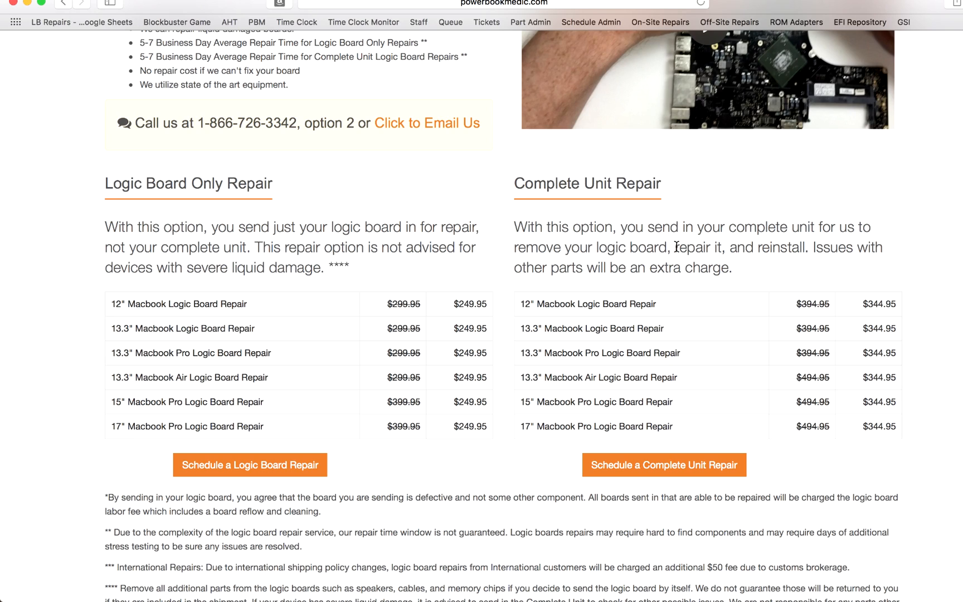
mouse_move(264, 235)
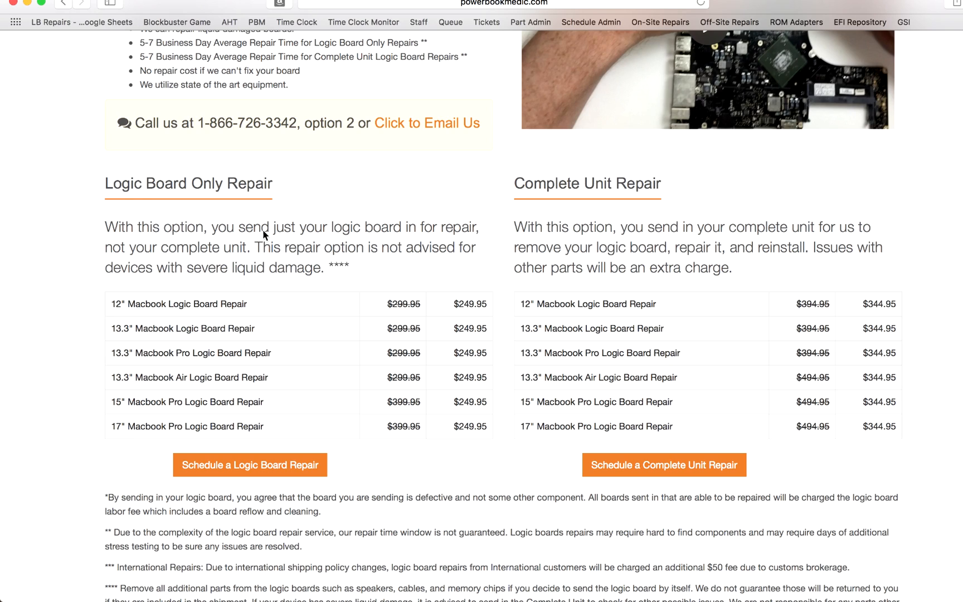
mouse_move(628, 242)
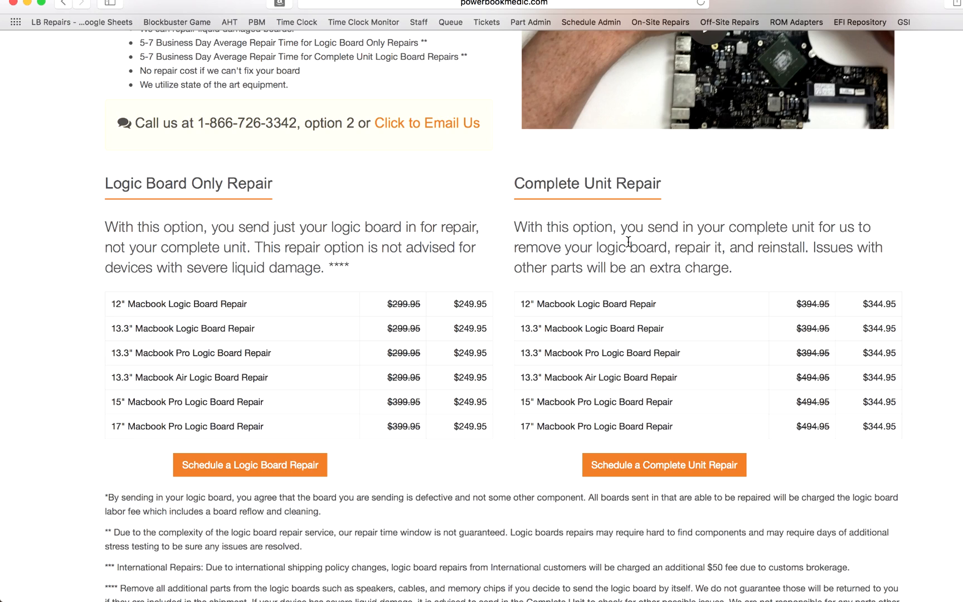
mouse_move(751, 251)
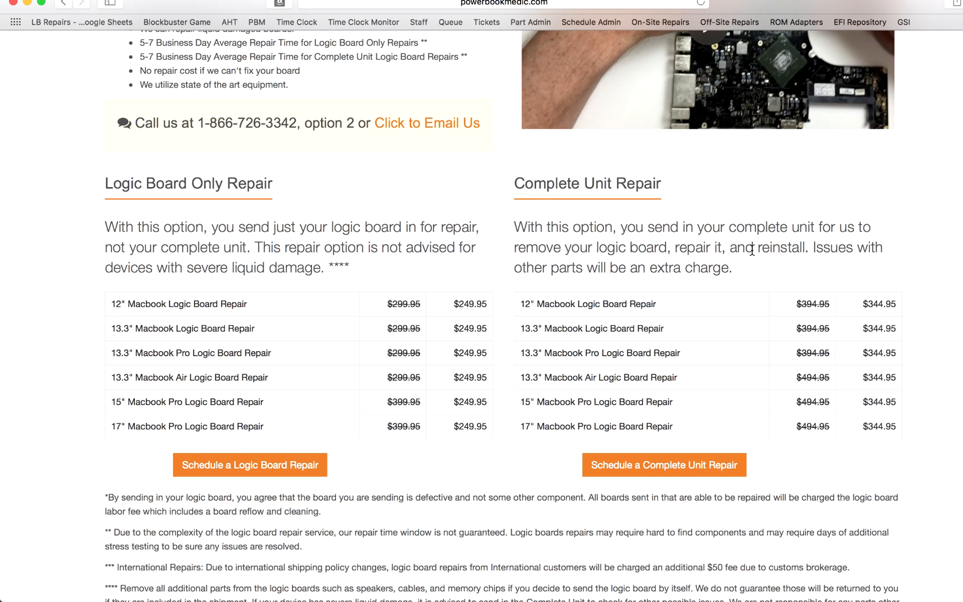
mouse_move(634, 225)
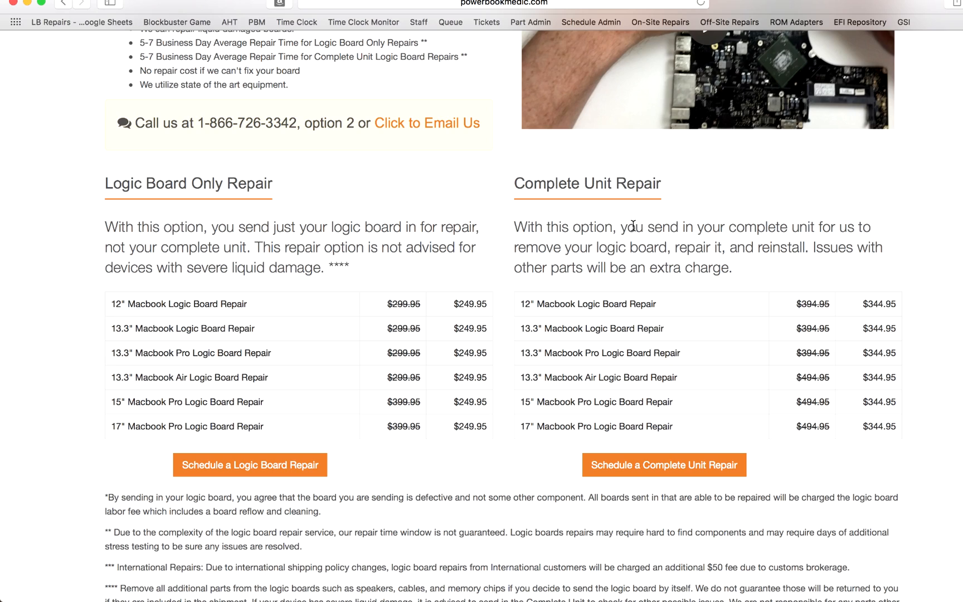
mouse_move(694, 242)
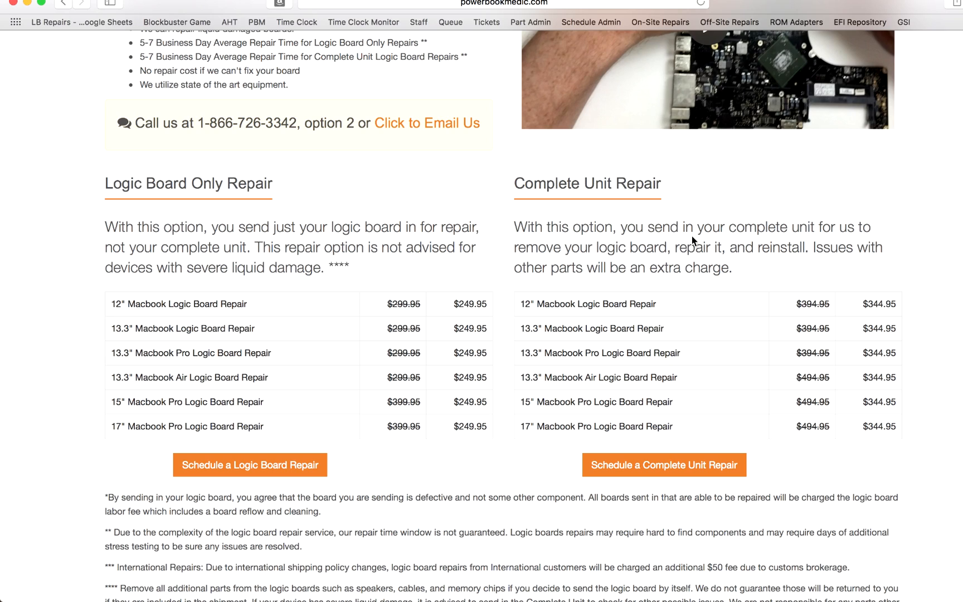
mouse_move(697, 241)
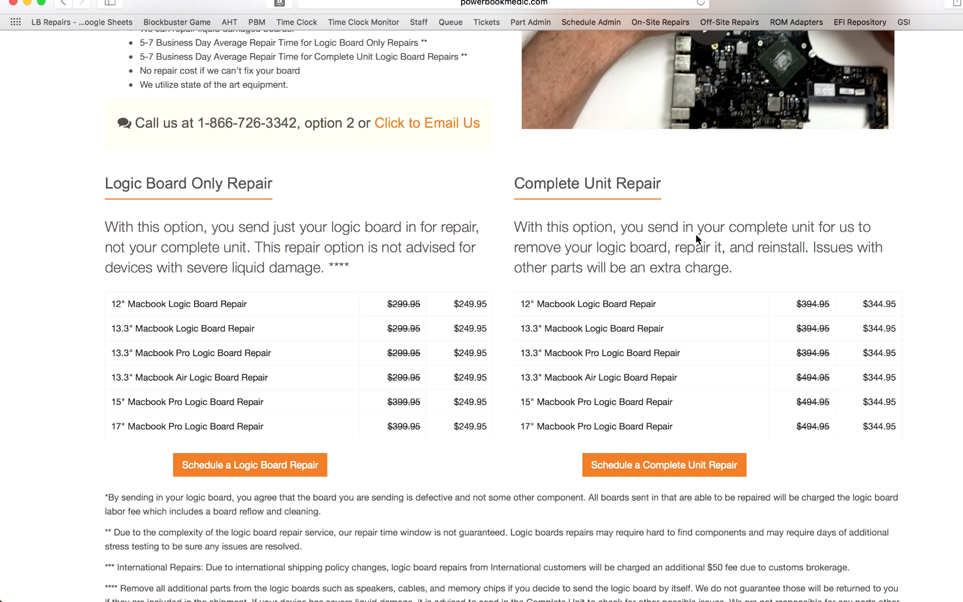
mouse_move(722, 239)
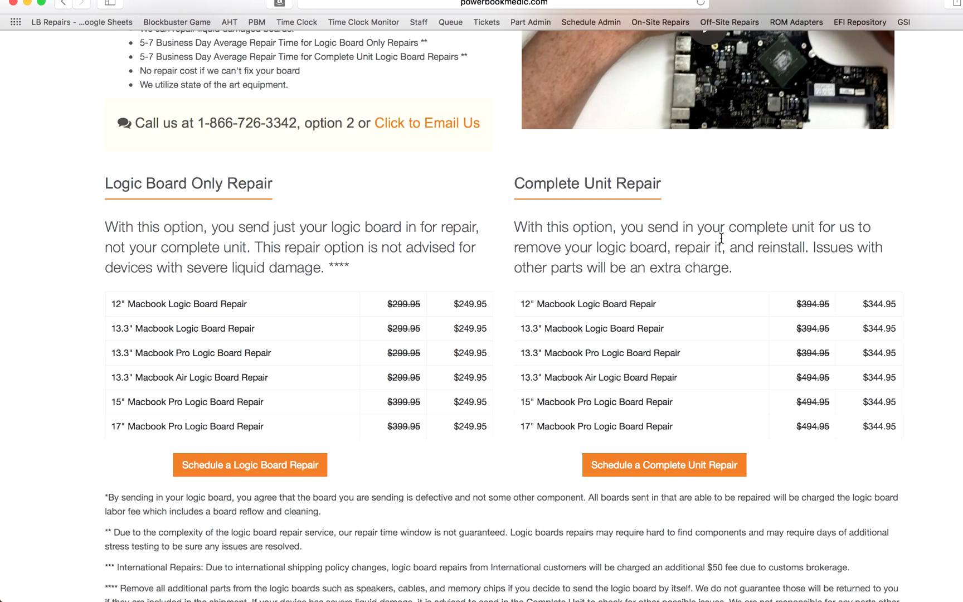
mouse_move(769, 261)
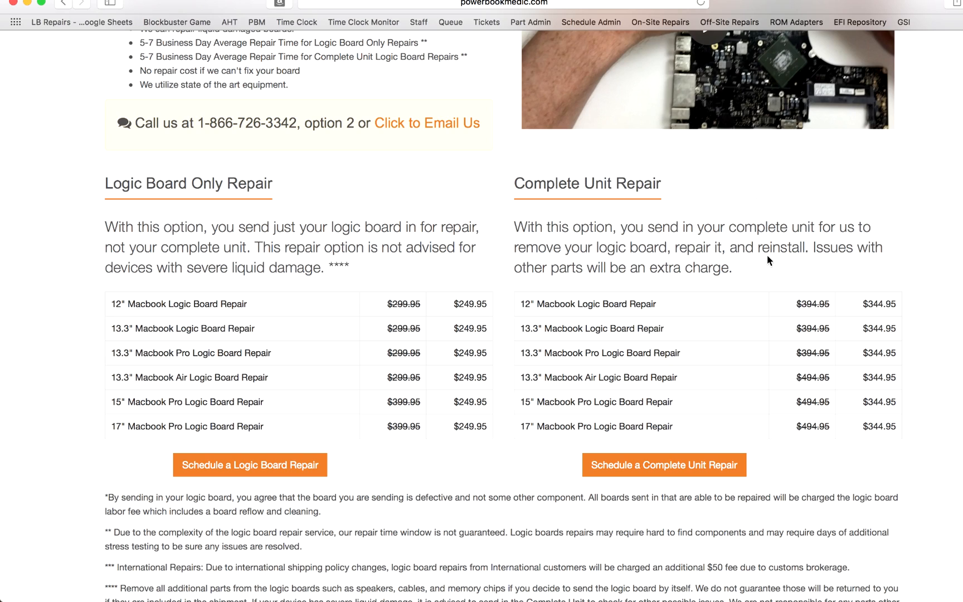
mouse_move(670, 240)
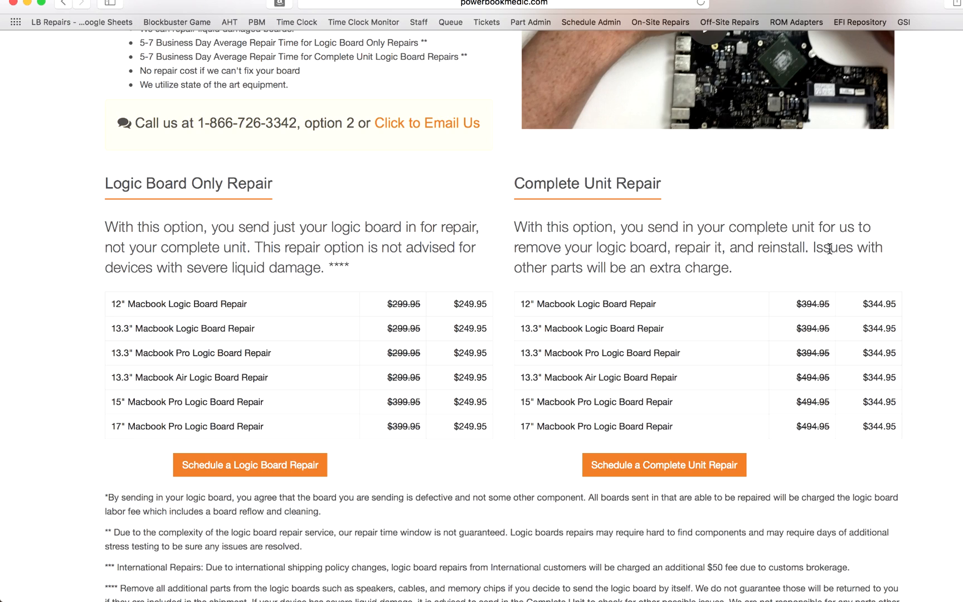
mouse_move(737, 290)
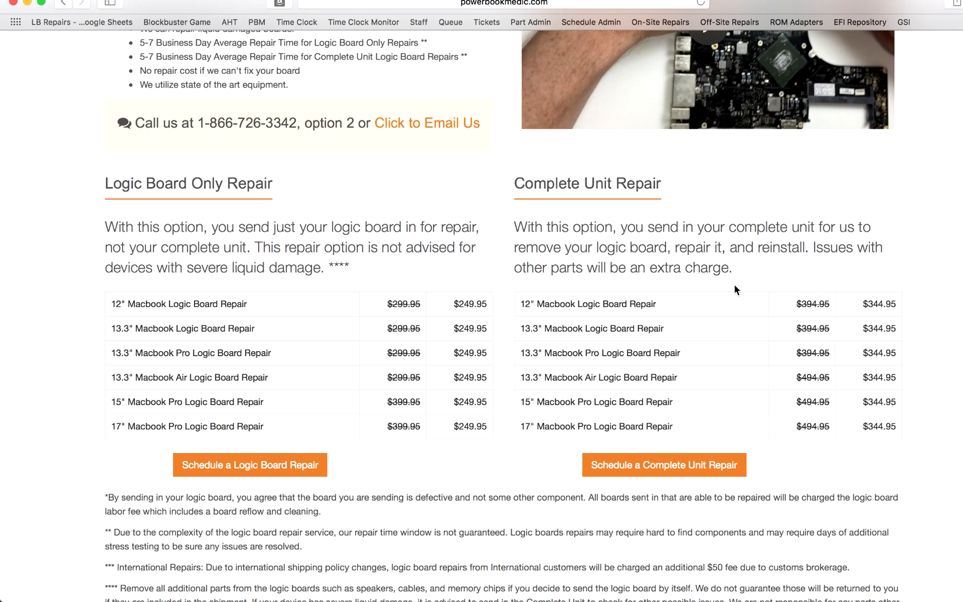
mouse_move(164, 211)
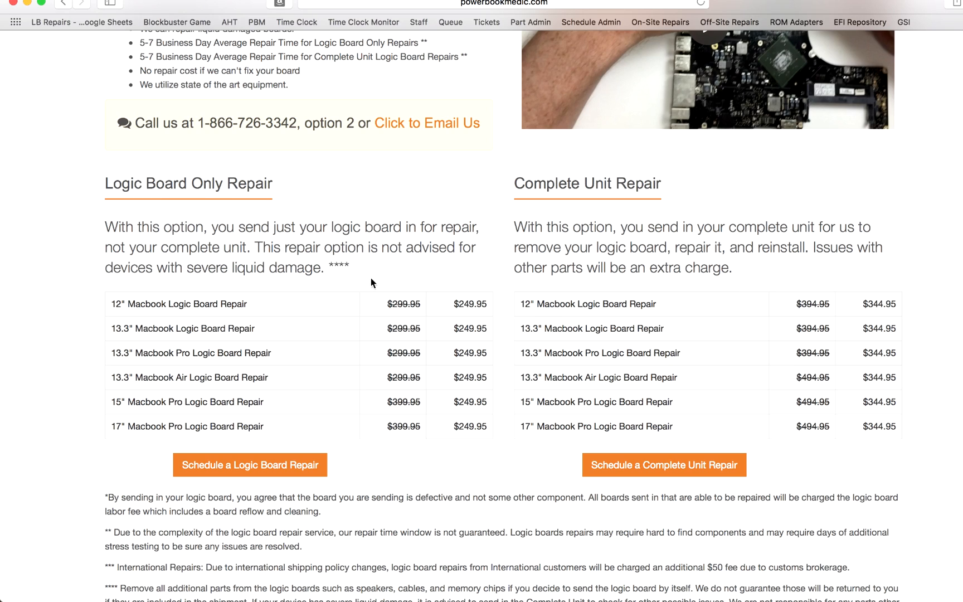
mouse_move(369, 284)
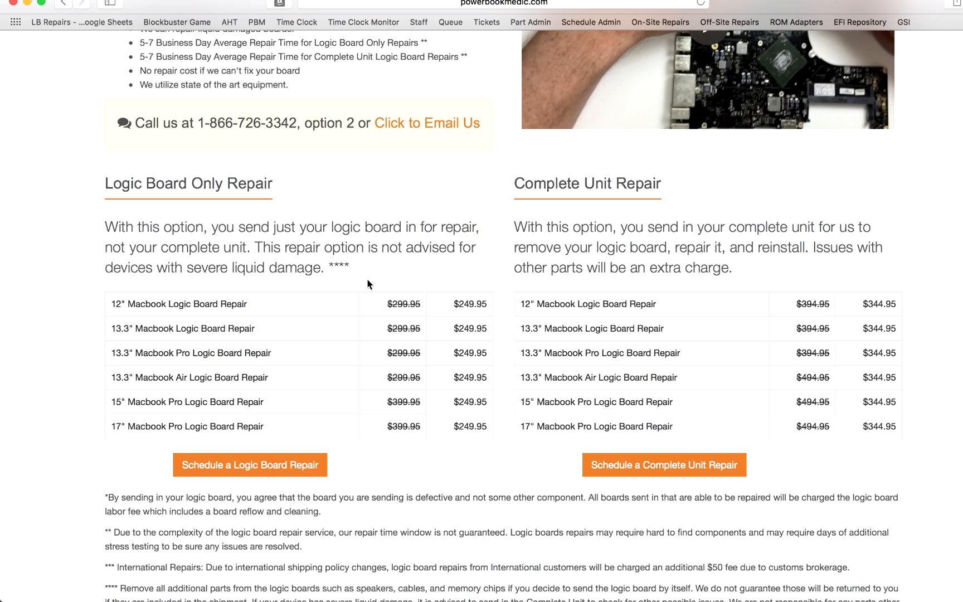
mouse_move(389, 310)
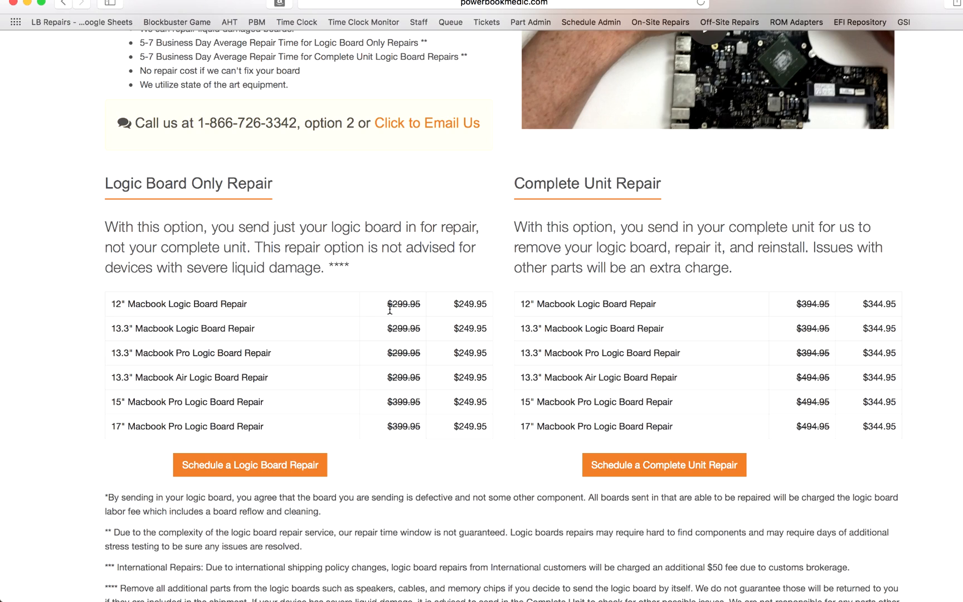
mouse_move(330, 307)
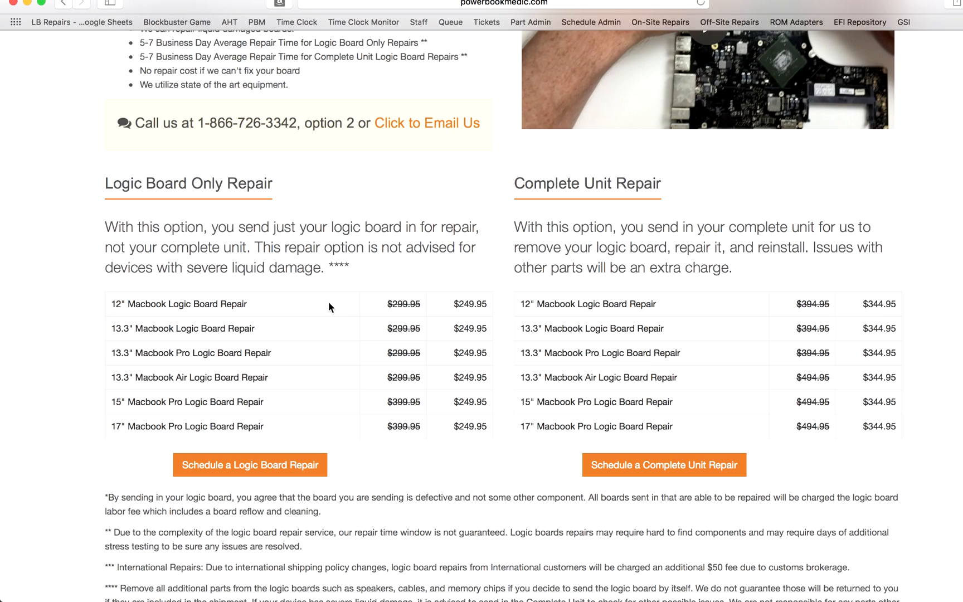
mouse_move(292, 298)
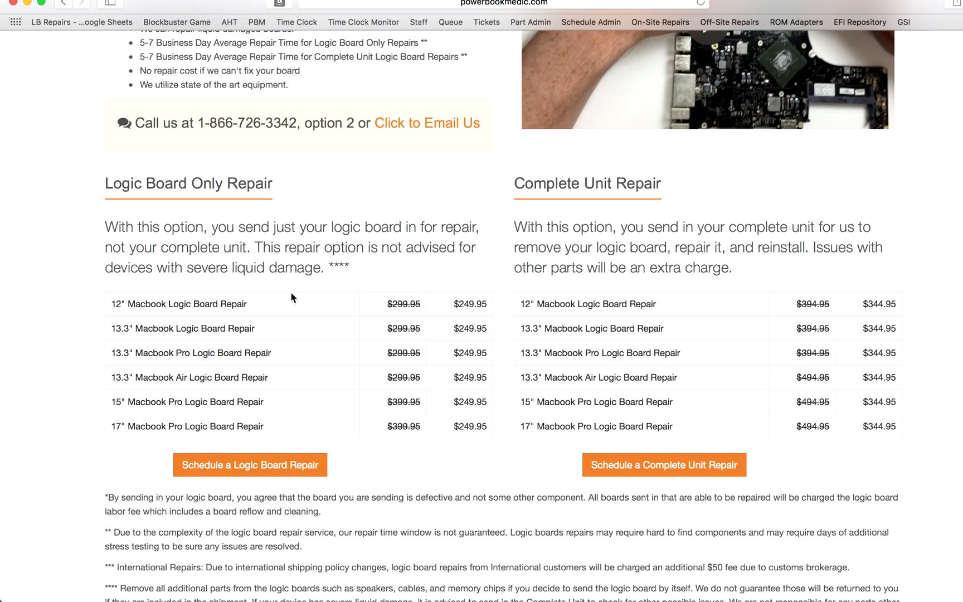
mouse_move(319, 310)
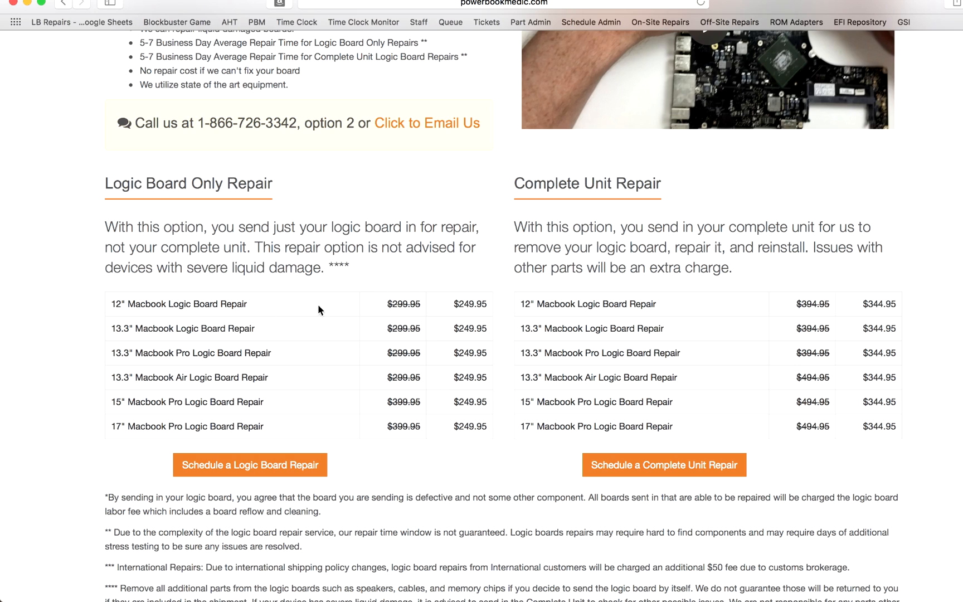
mouse_move(559, 372)
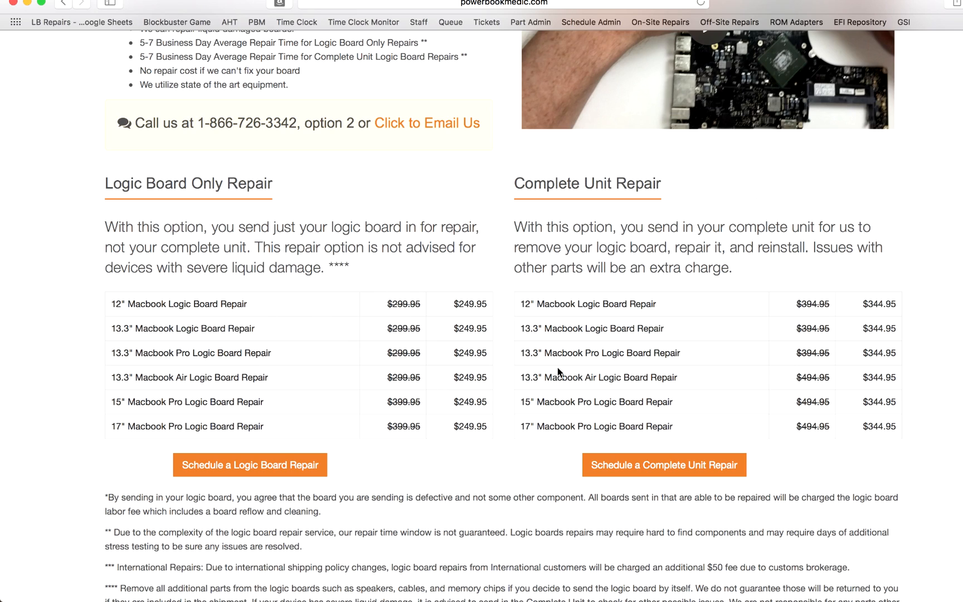
Step: Scroll down to reveal the starred footnotes under the two repair price tables
scroll(down, 3)
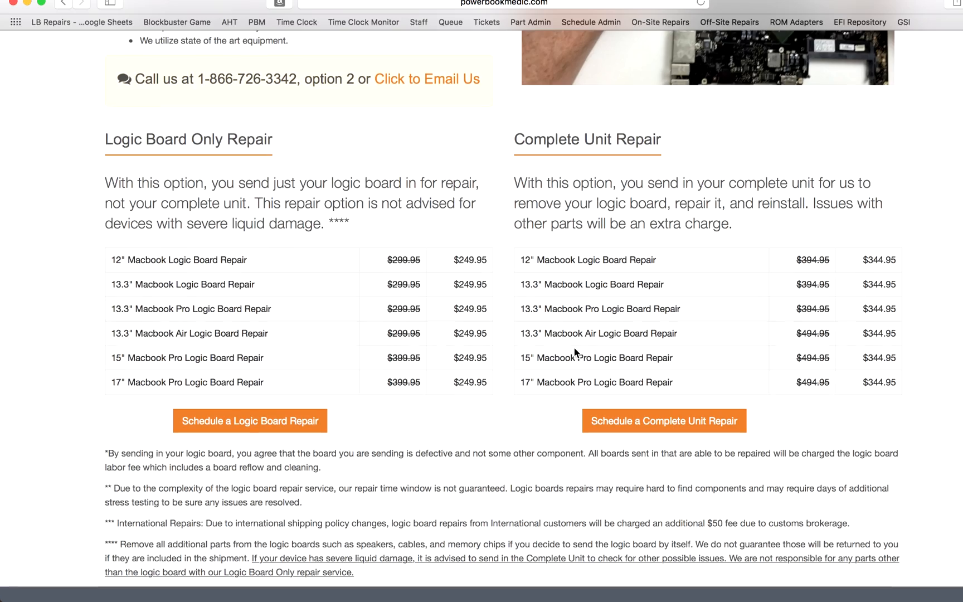